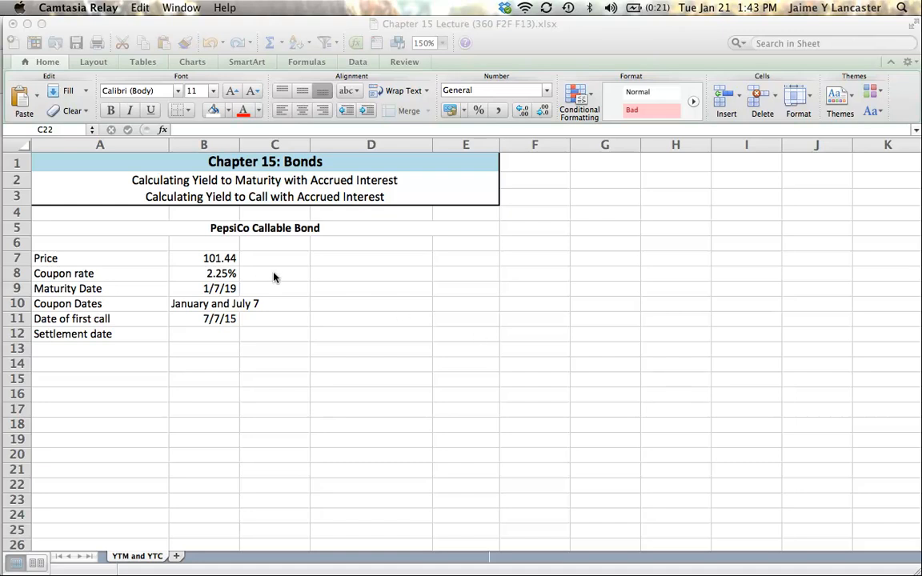
Select the 101.44 price, then pick C7 beside it to start a formula
left_click(204, 258)
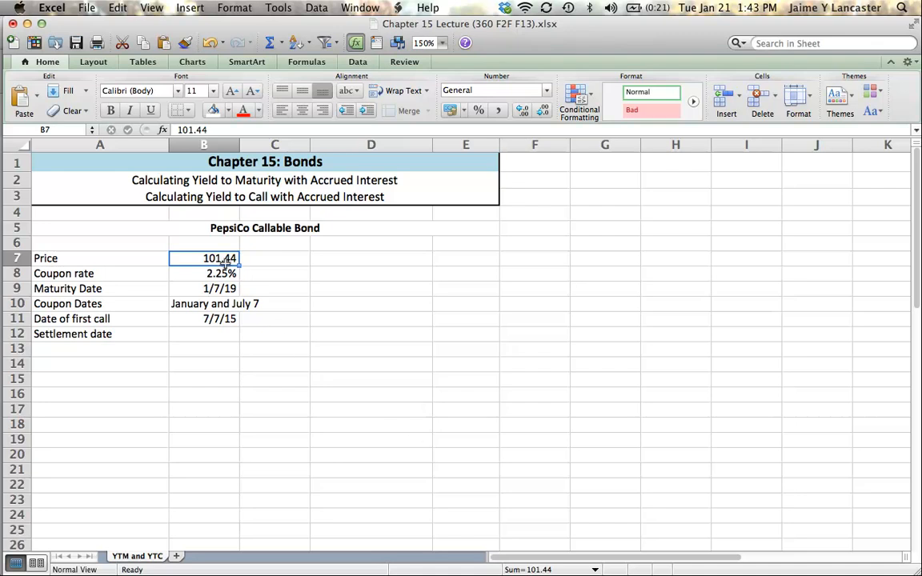
left_click(275, 257)
type("=")
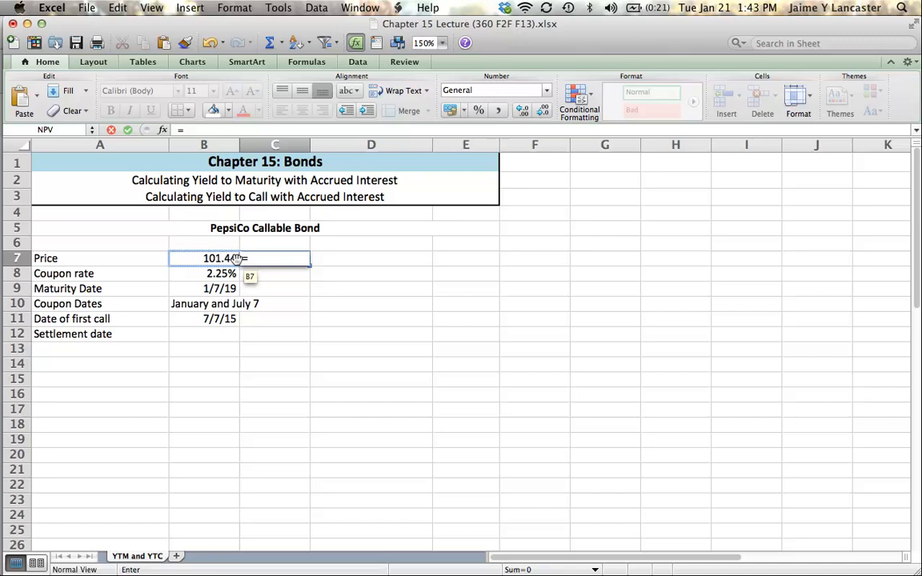
Make C7 multiply the 101.44 price by 10, shown as $1,014.40 in Accounting format
left_click(204, 257)
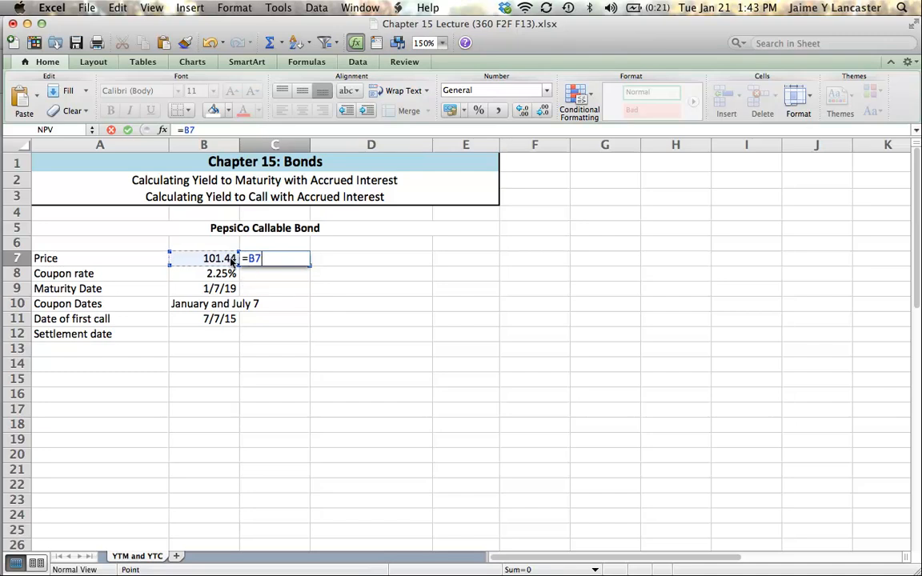
type("*")
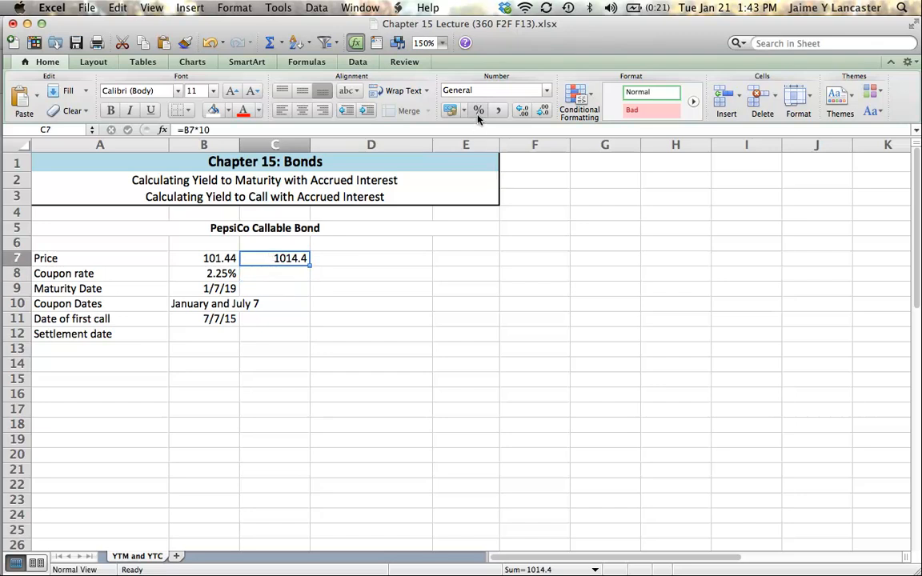
left_click(450, 109)
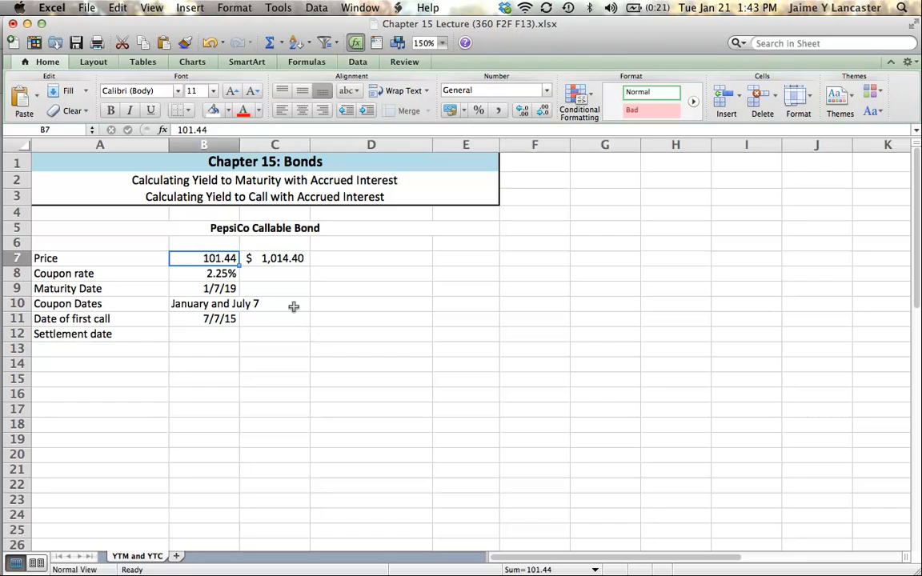
left_click(275, 258)
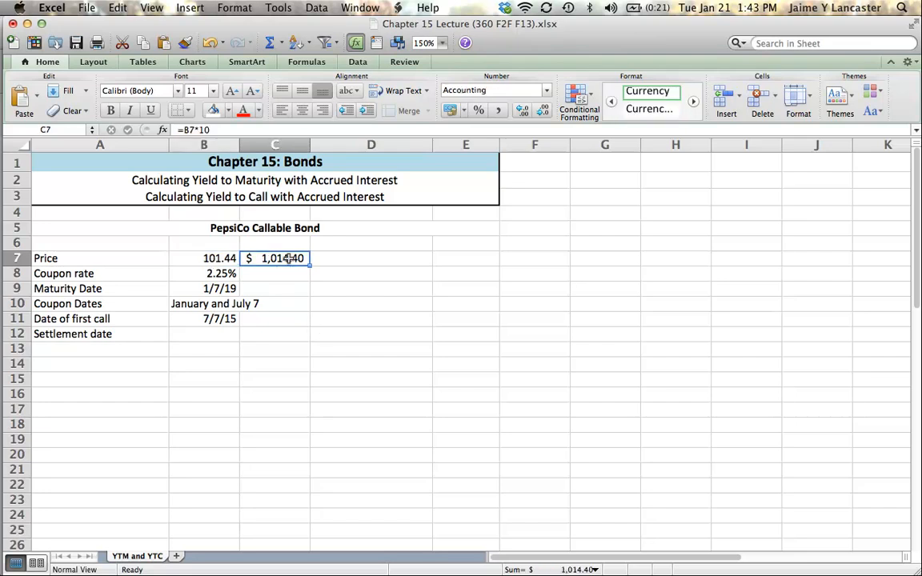
mouse_move(436, 408)
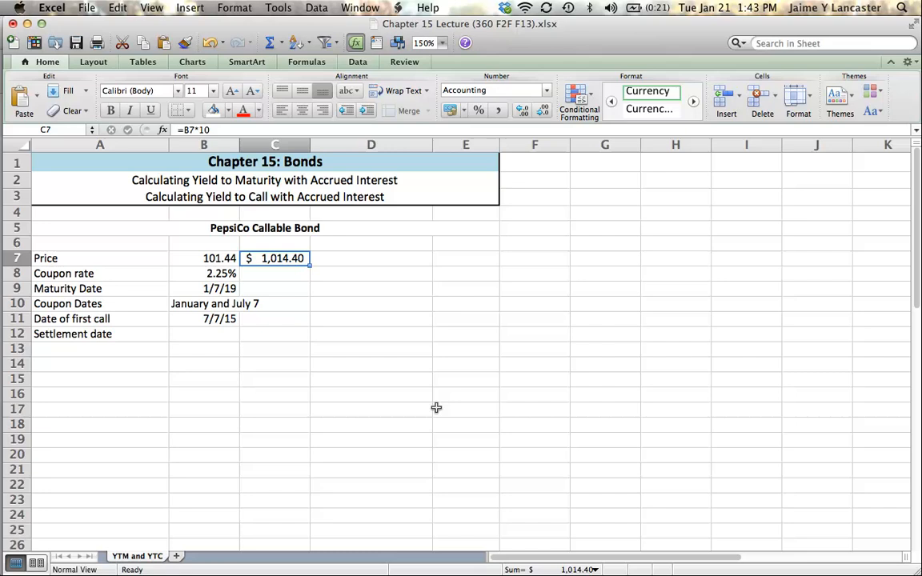
left_click(203, 258)
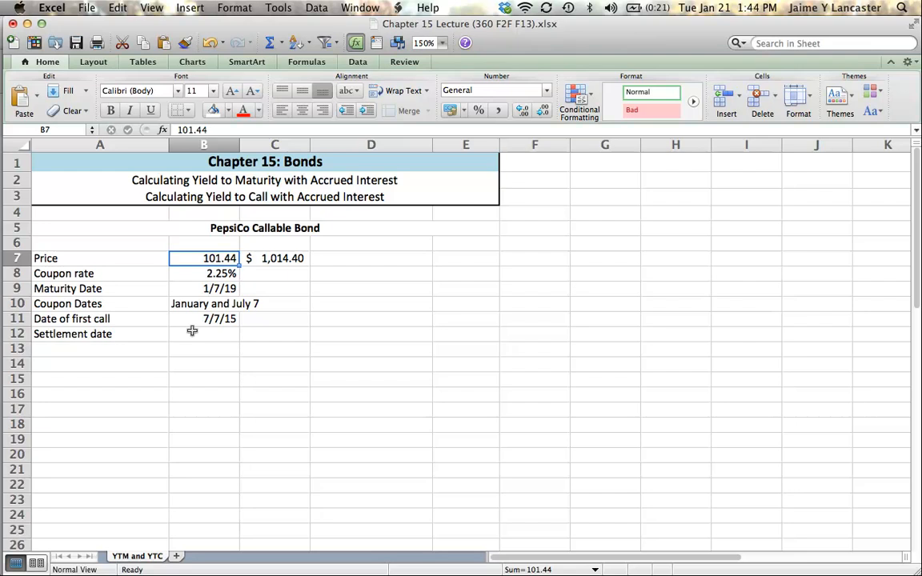
mouse_move(251, 398)
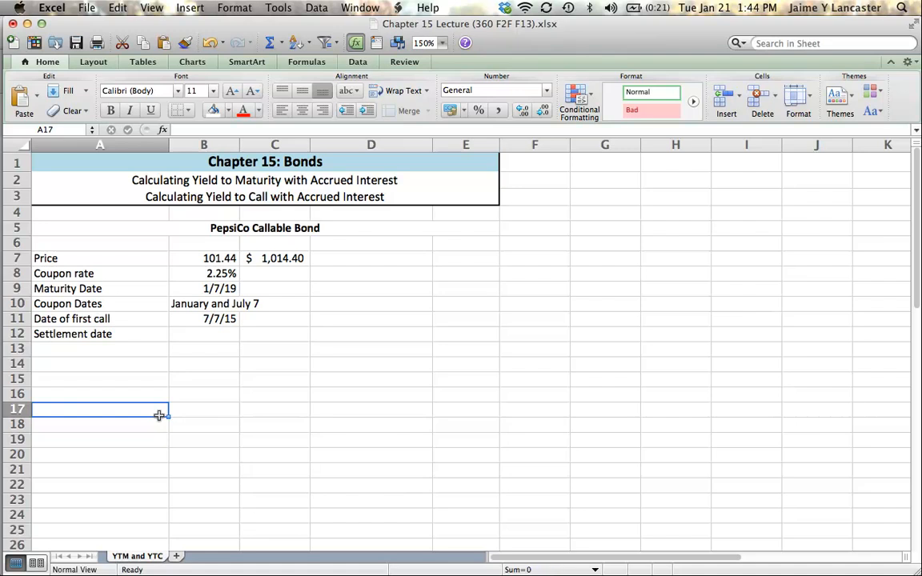
left_click(204, 258)
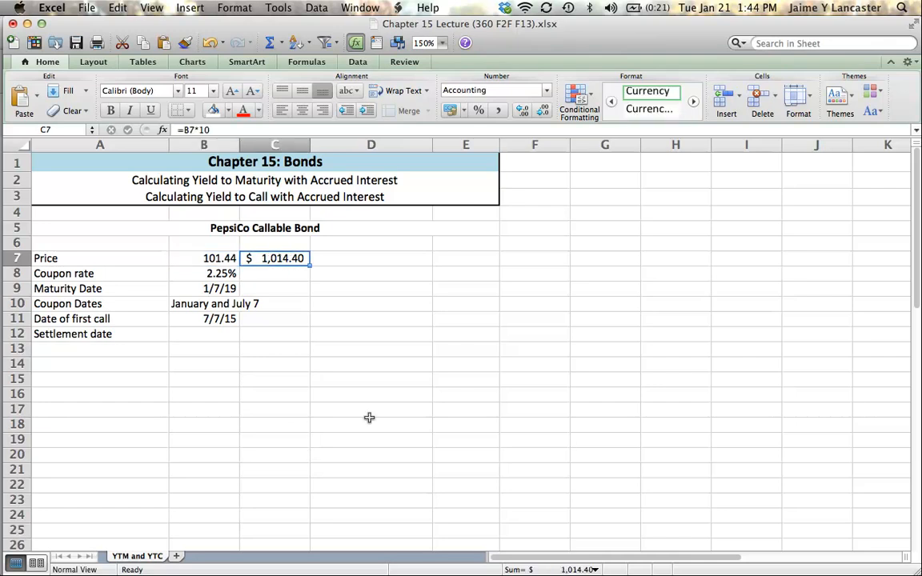
mouse_move(339, 413)
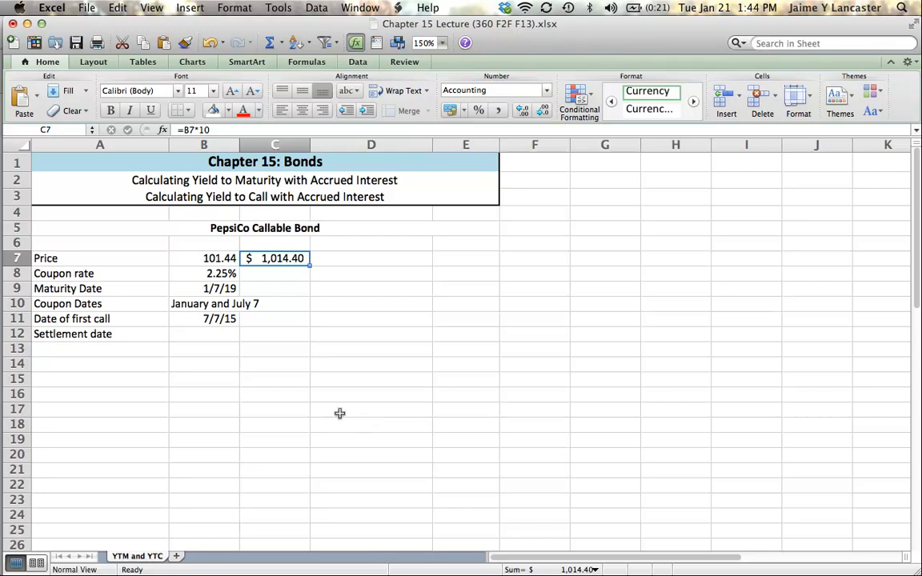
left_click(203, 272)
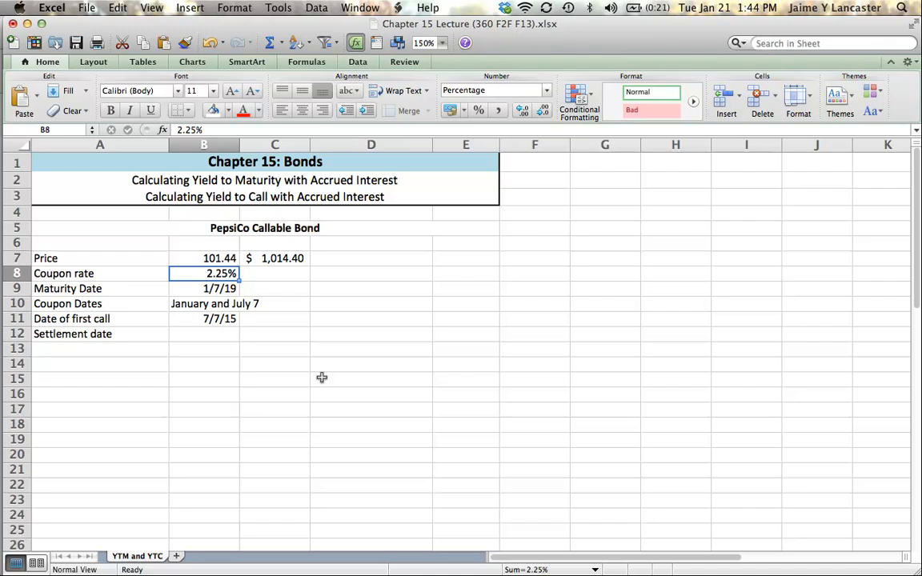
mouse_move(199, 298)
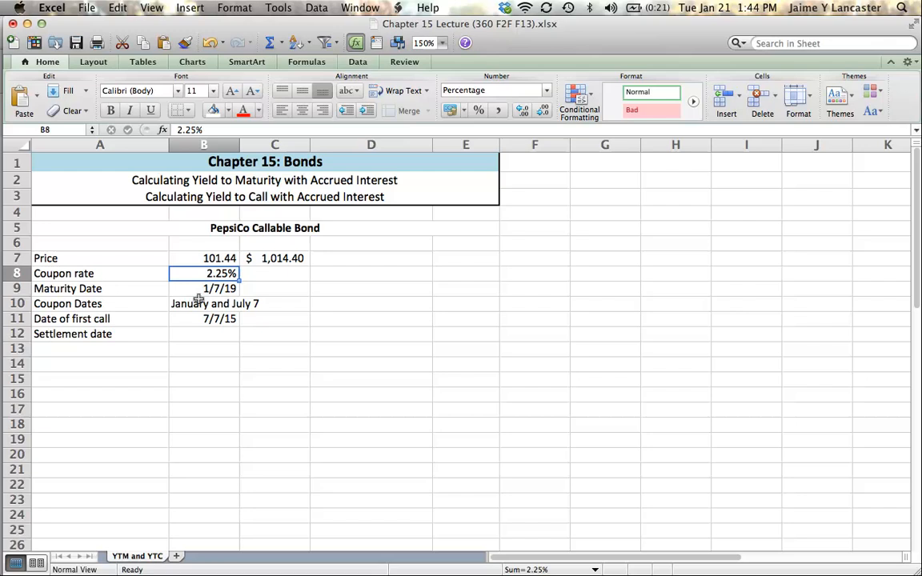
left_click(203, 303)
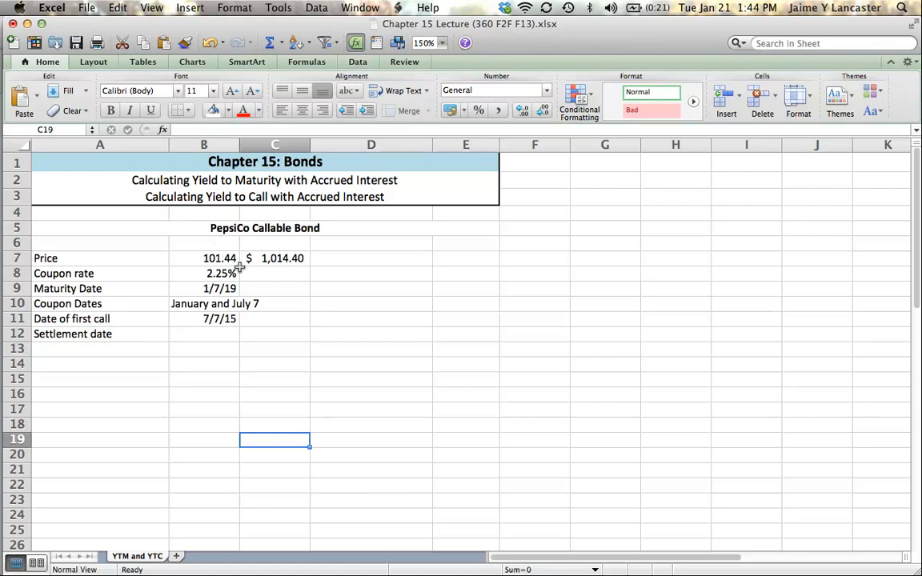
left_click(204, 288)
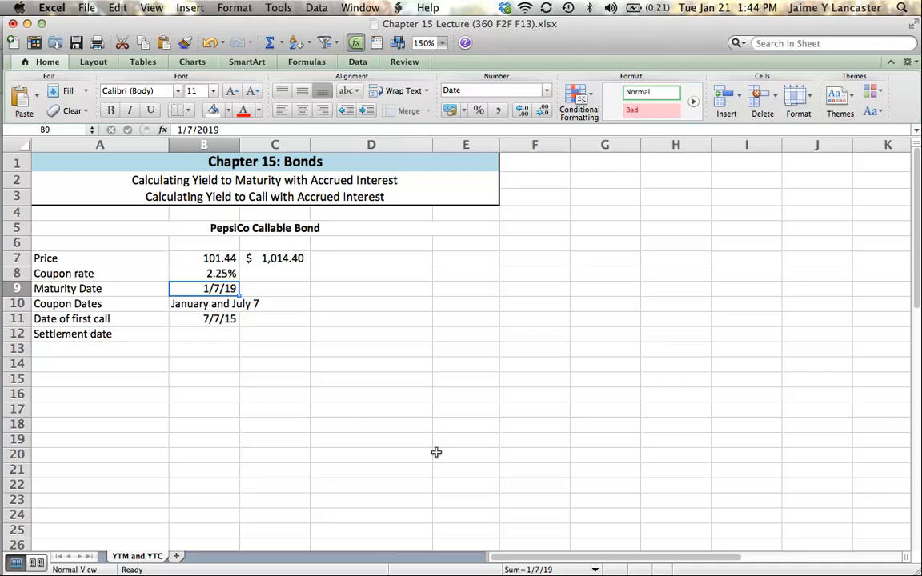
left_click(203, 318)
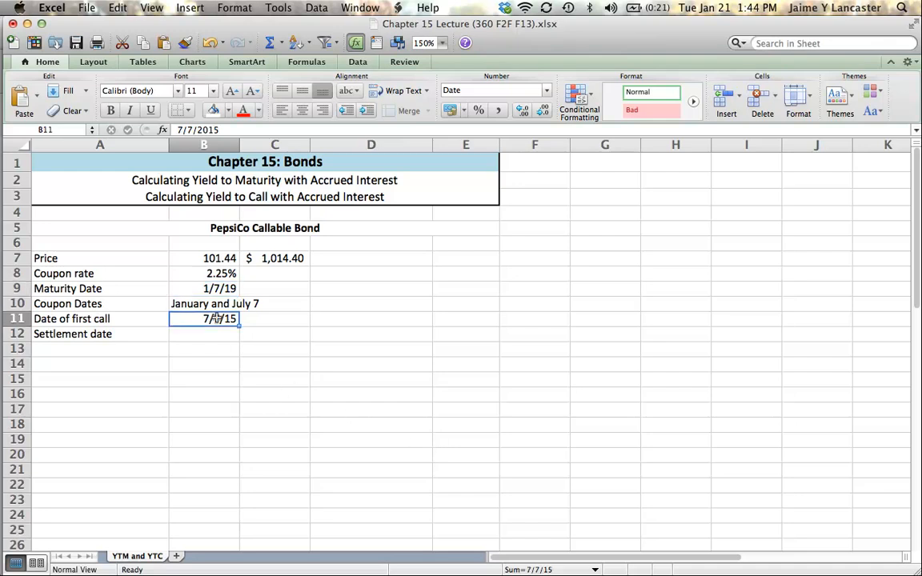
mouse_move(364, 486)
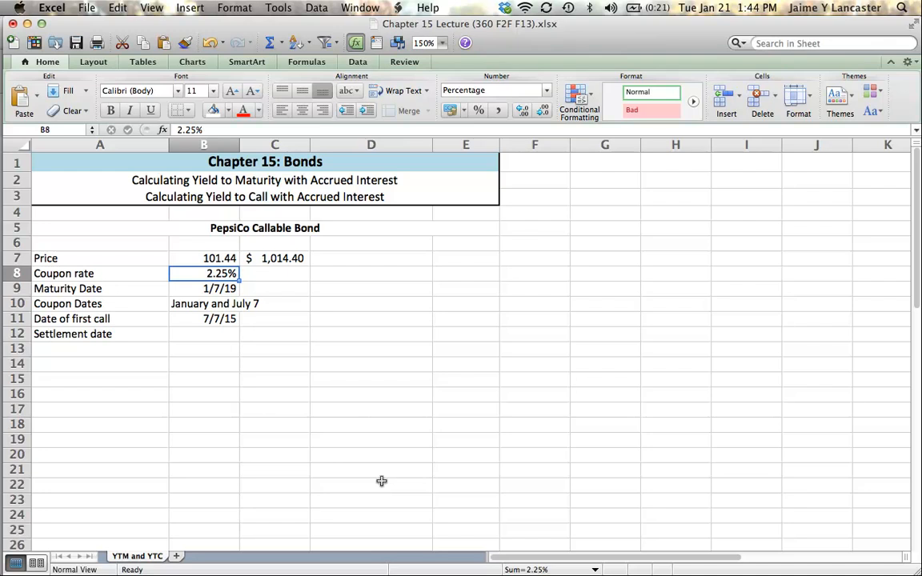
left_click(204, 319)
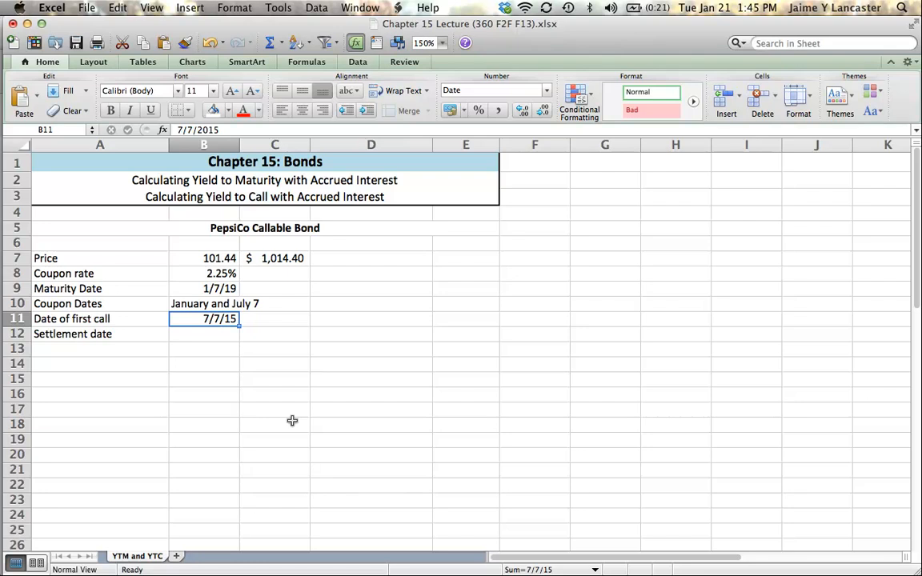
left_click(275, 258)
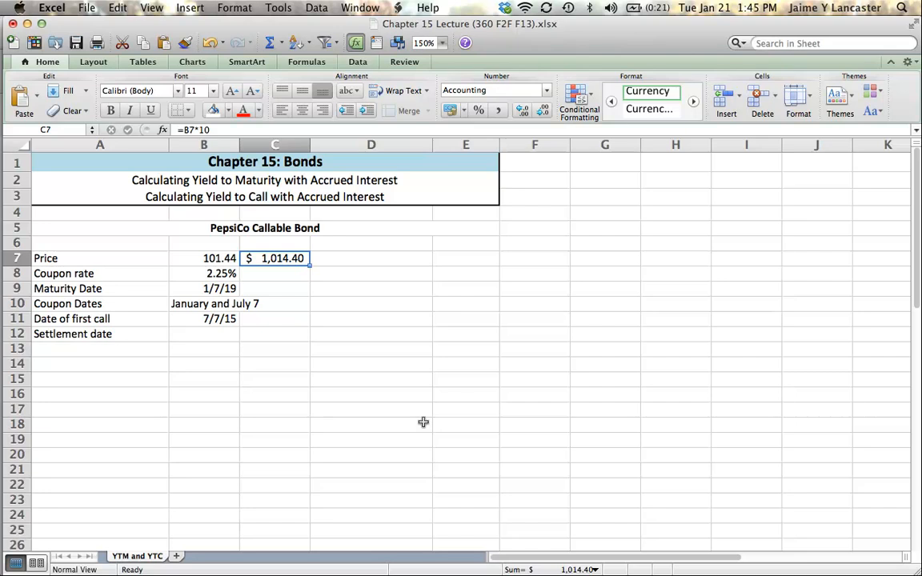
mouse_move(205, 340)
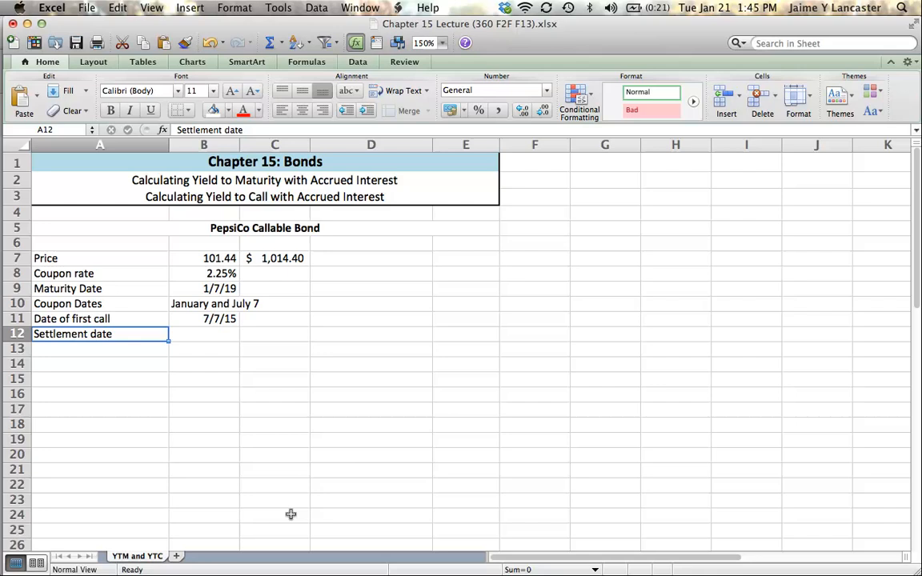
left_click(204, 333)
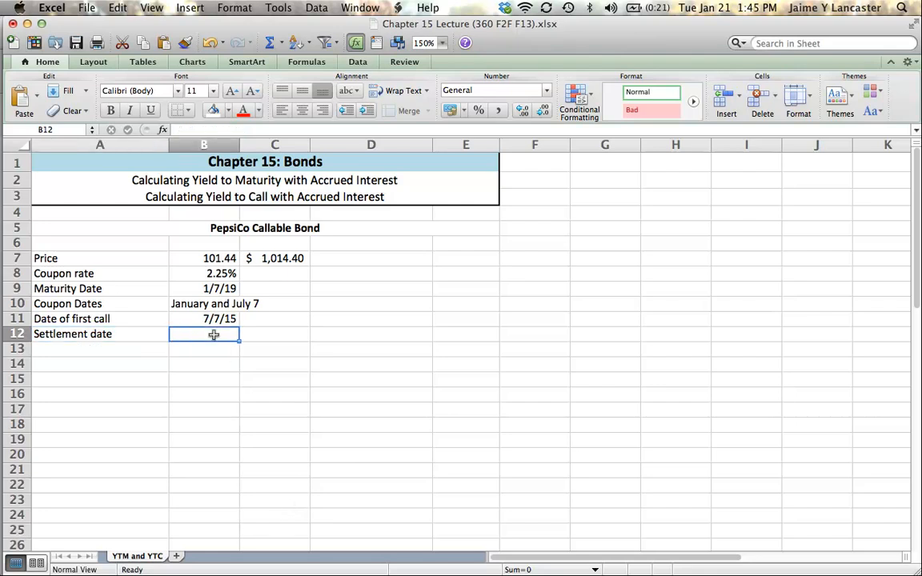
type("1/2")
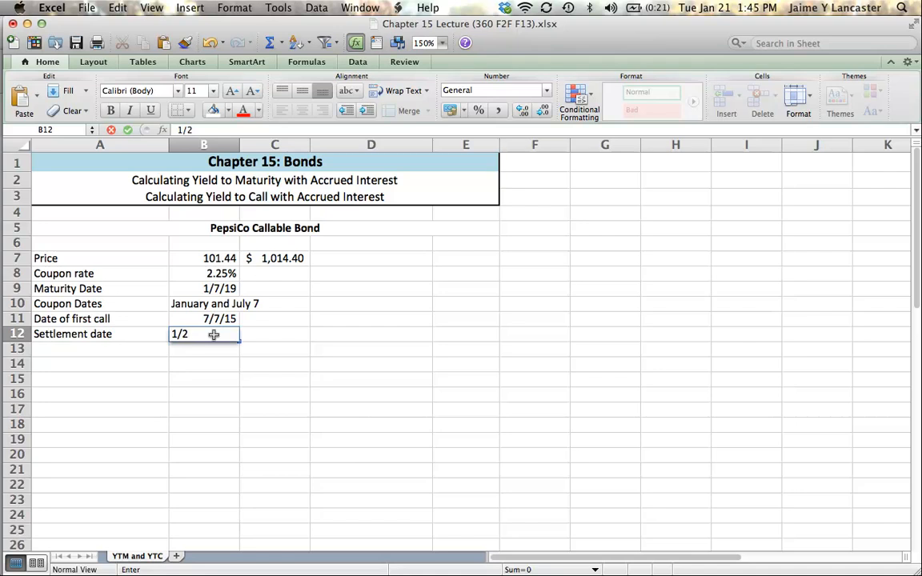
type("21/")
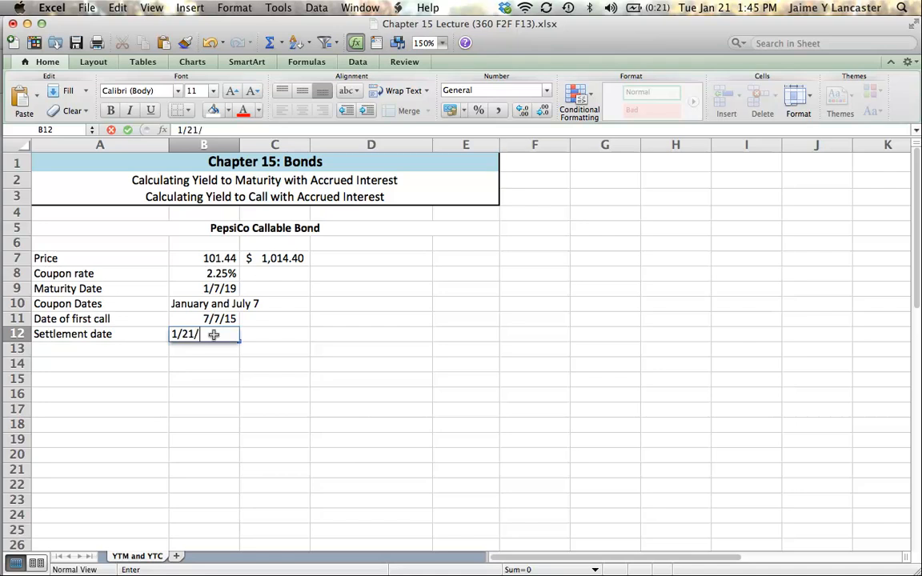
type("20")
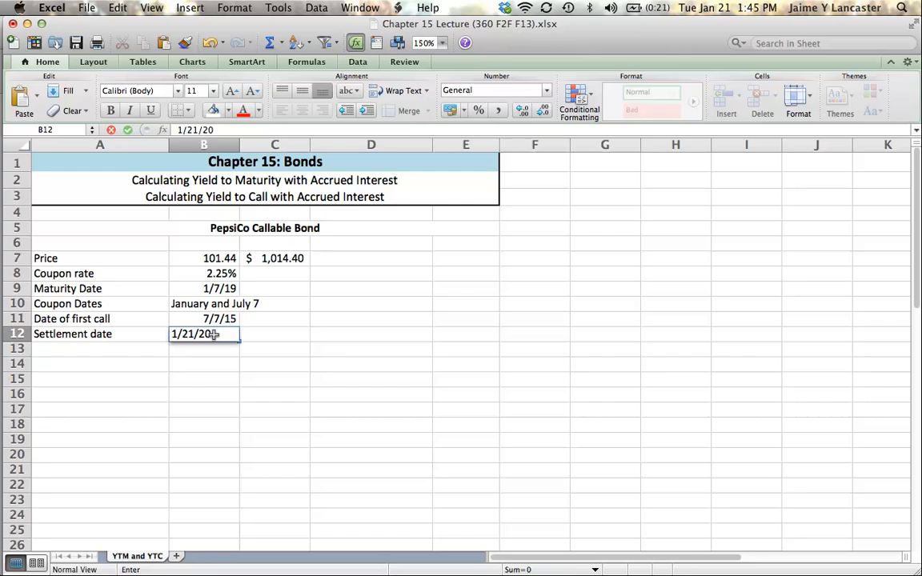
key("Return")
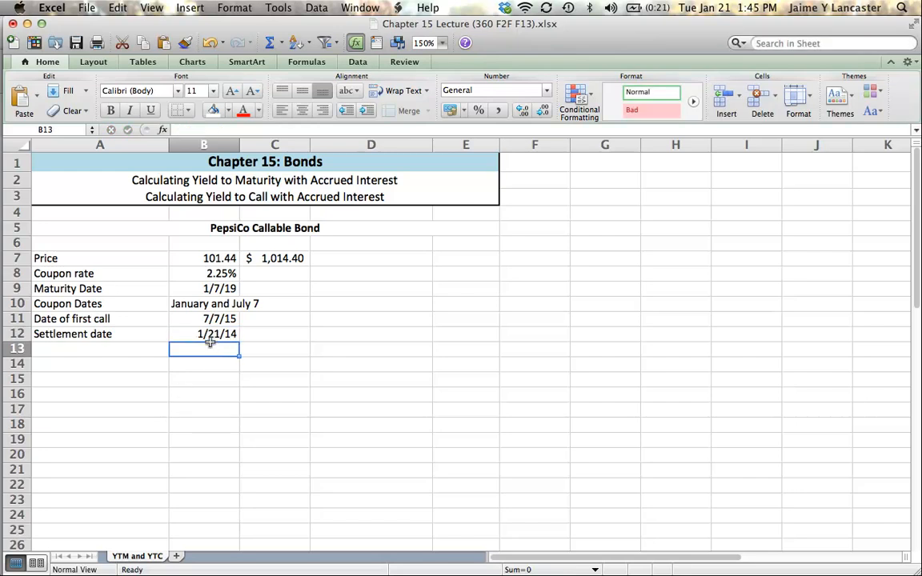
left_click(203, 334)
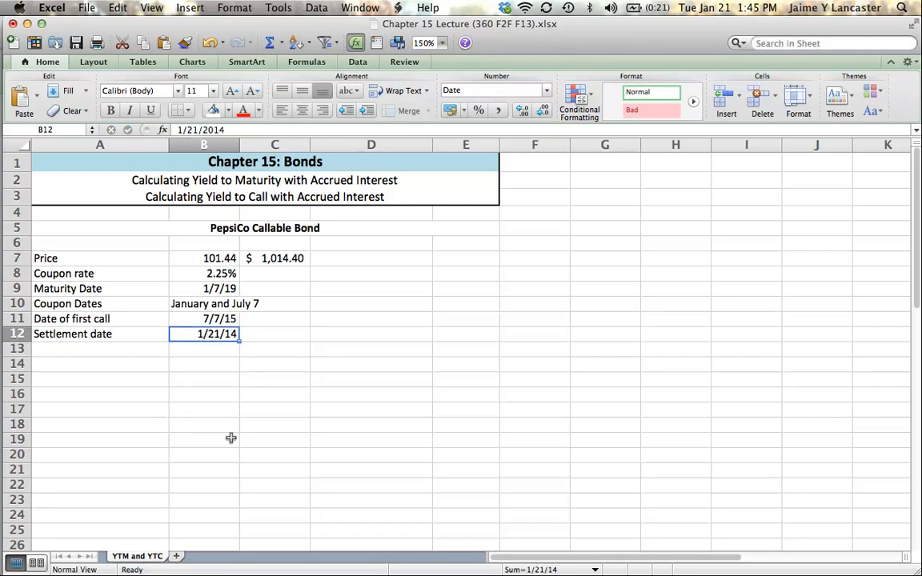
mouse_move(316, 249)
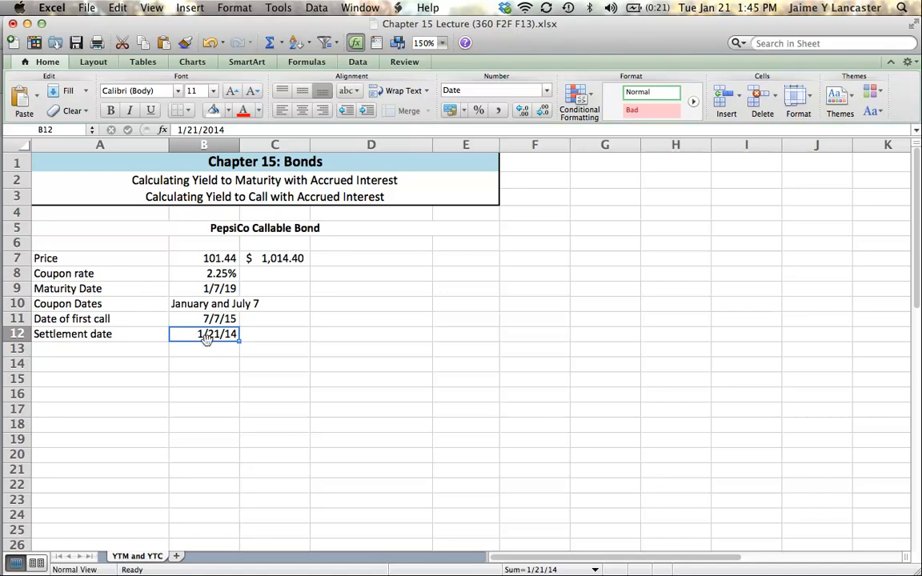
mouse_move(213, 288)
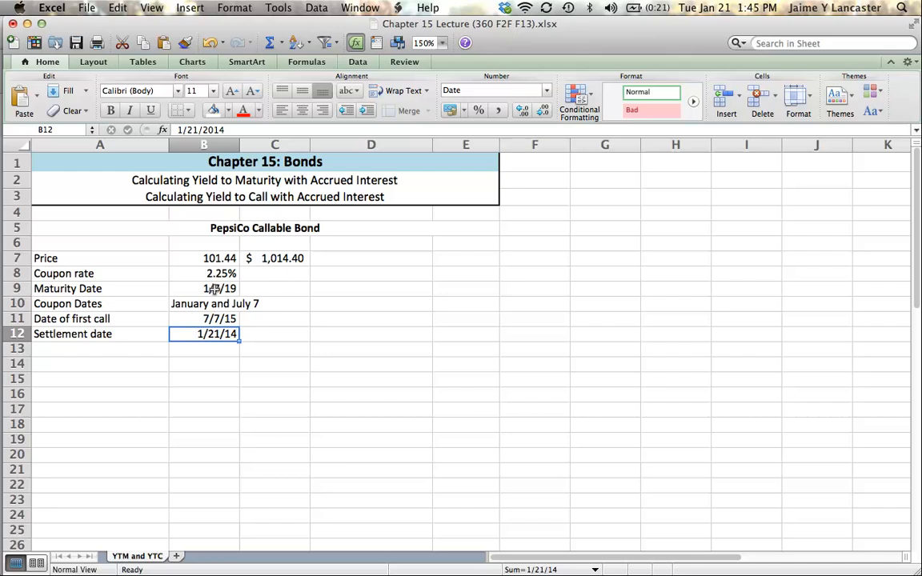
left_click(203, 289)
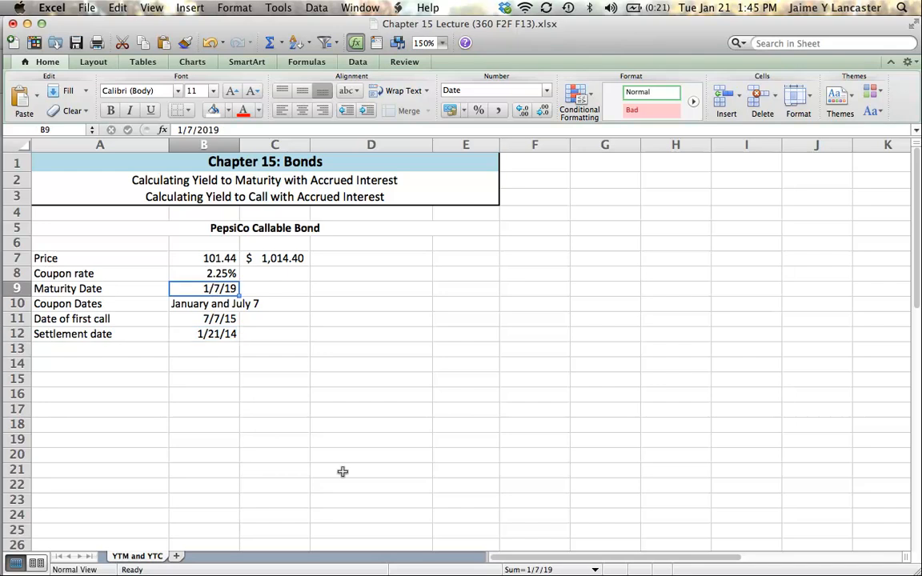
mouse_move(241, 323)
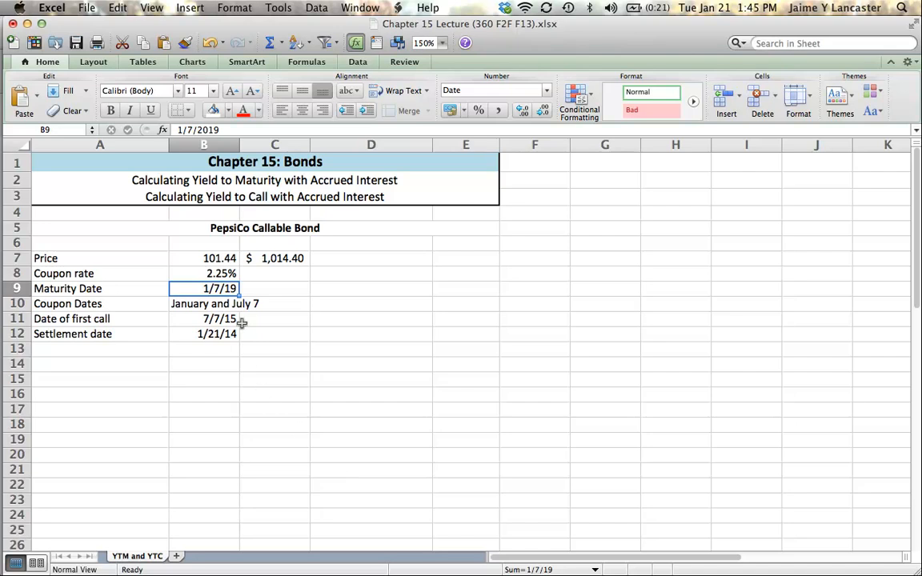
left_click(203, 303)
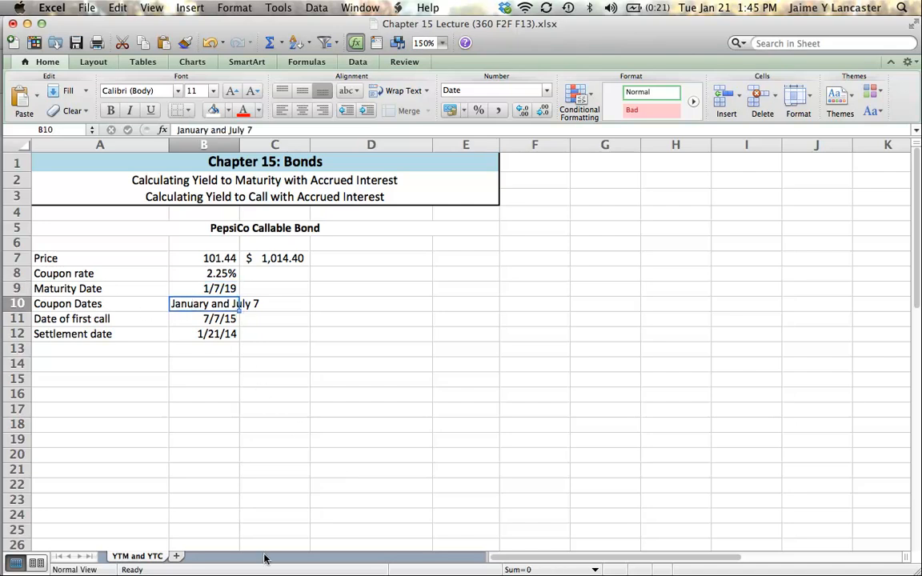
mouse_move(252, 430)
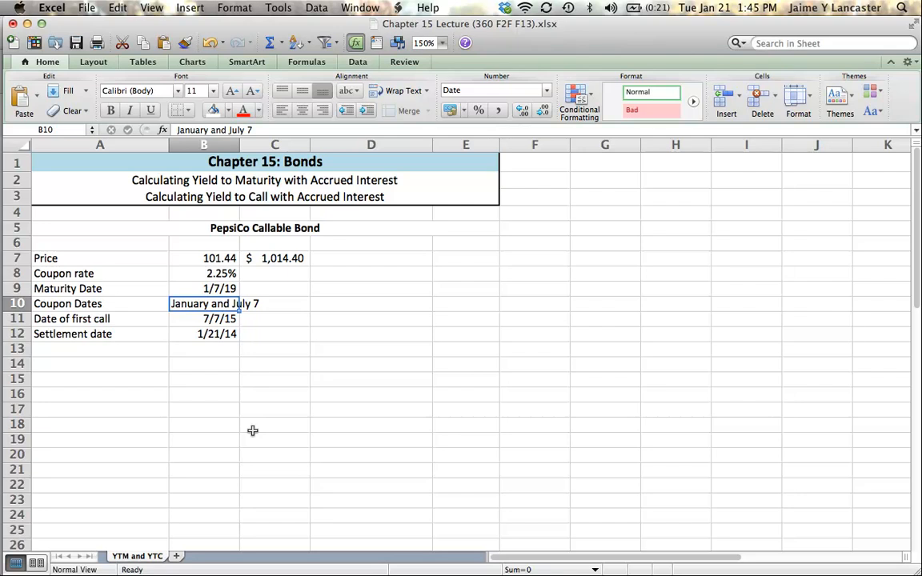
mouse_move(86, 363)
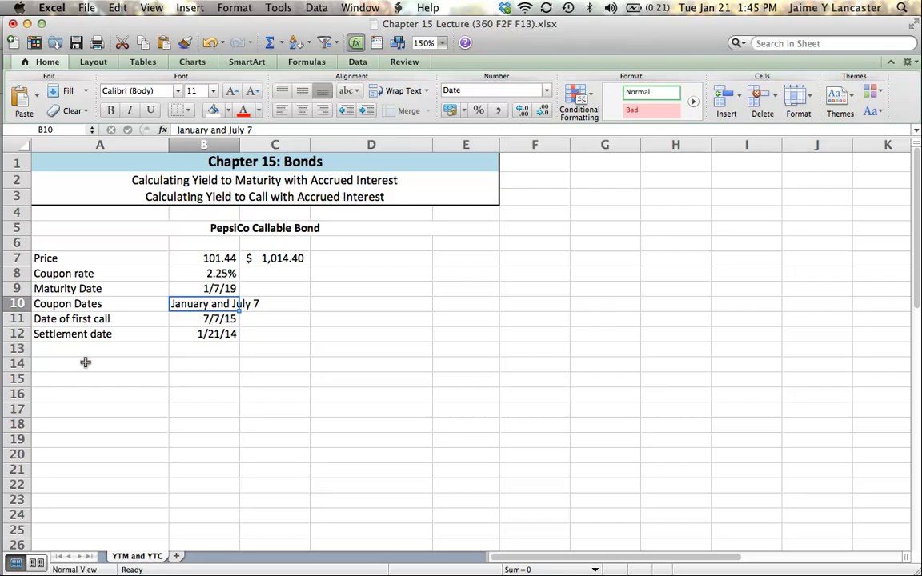
Add a Par Value row with 1000 in B14 and begin the next label in A15
type("Par Value")
left_click(204, 363)
type("1")
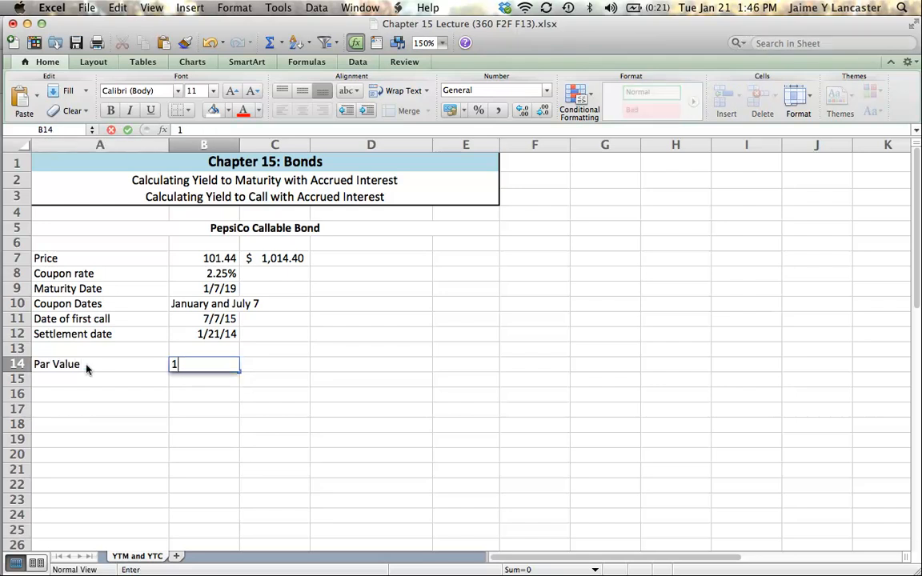
type("000")
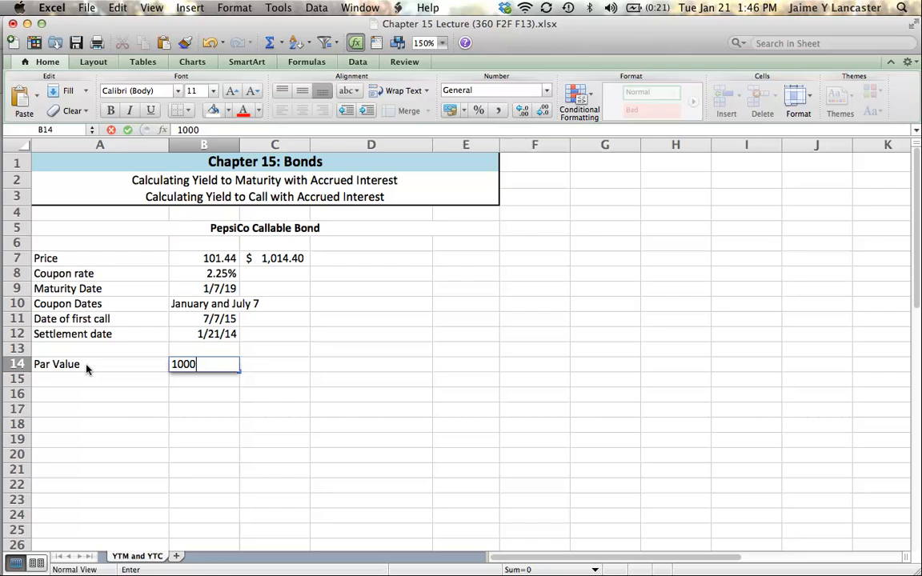
key("Return")
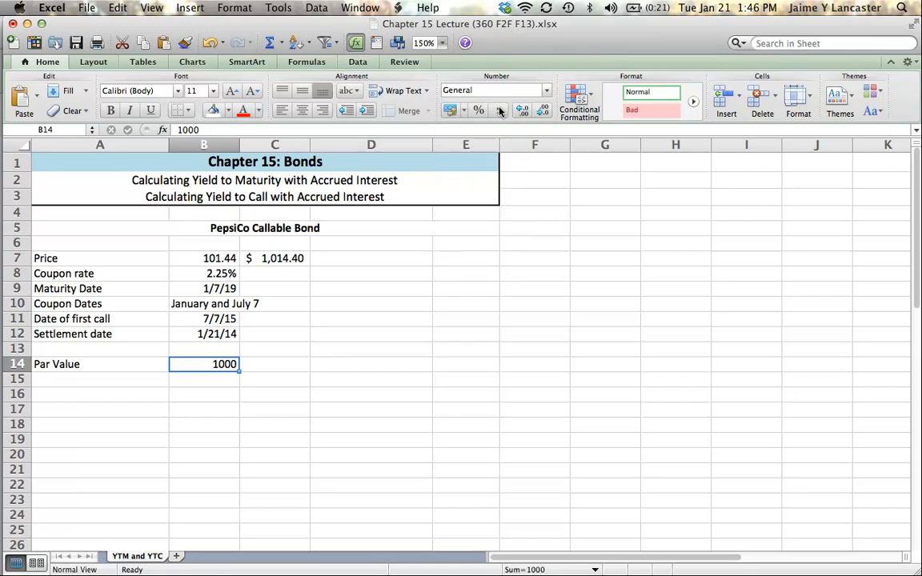
left_click(99, 379)
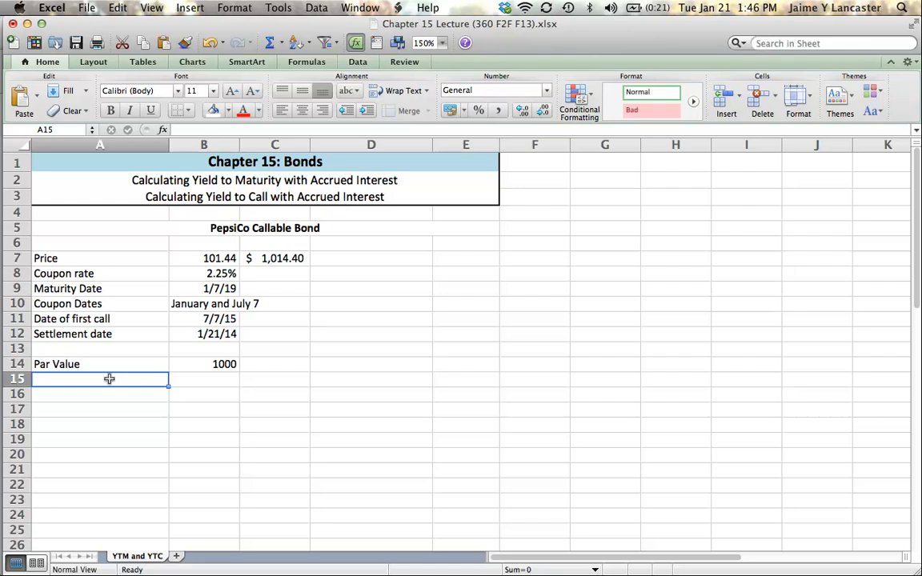
type("C")
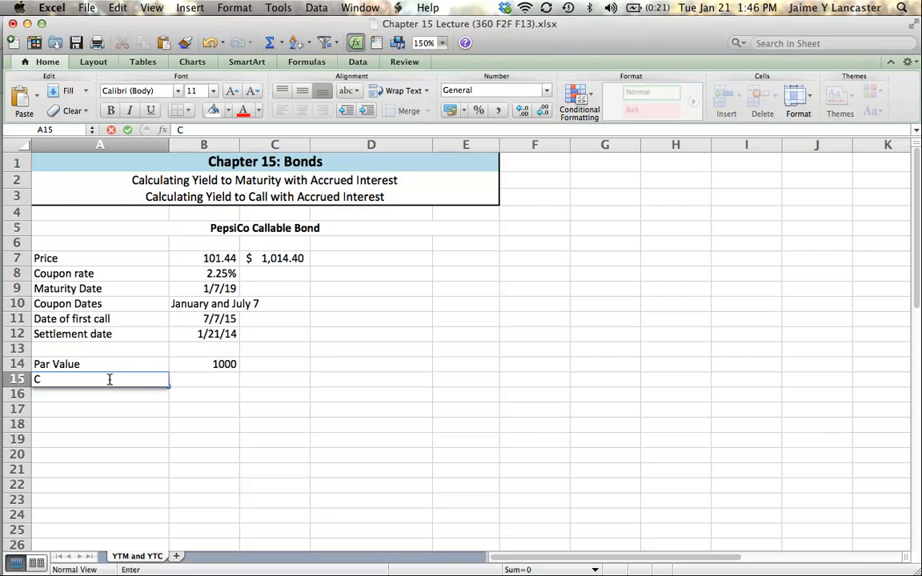
Label A15 'Coupon (interest pmt)' and compute =(B8*B14)/2 in B15, shown as $11.25
type("oupon (interest pmt")
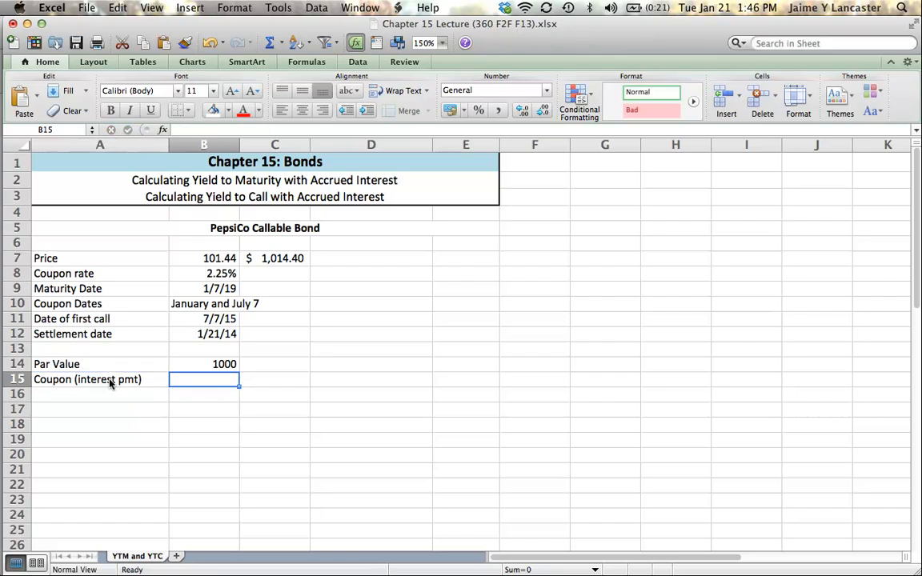
mouse_move(249, 307)
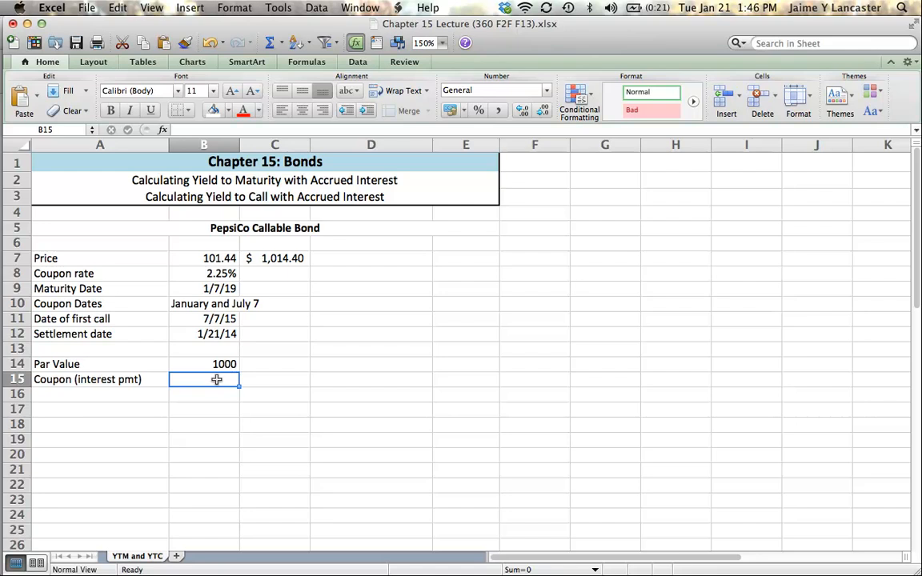
type("=(")
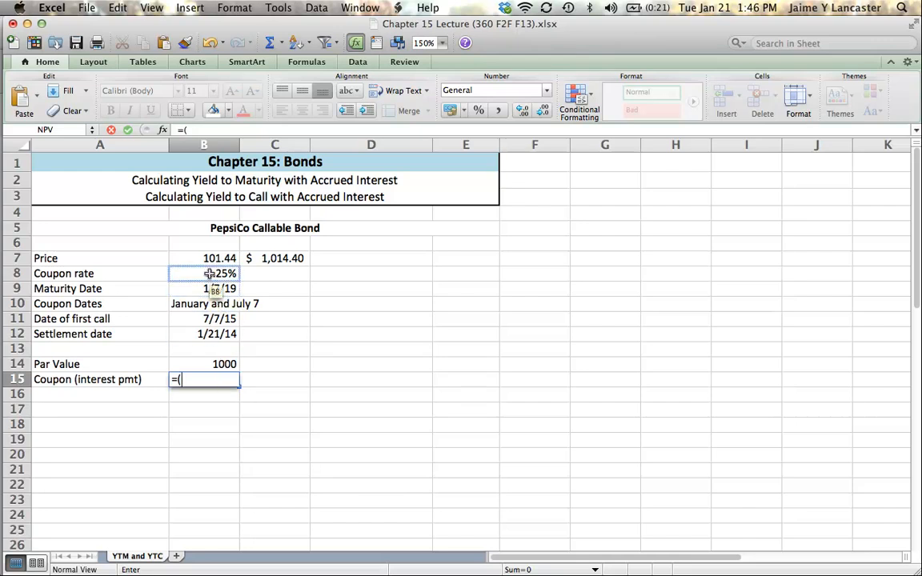
left_click(203, 273)
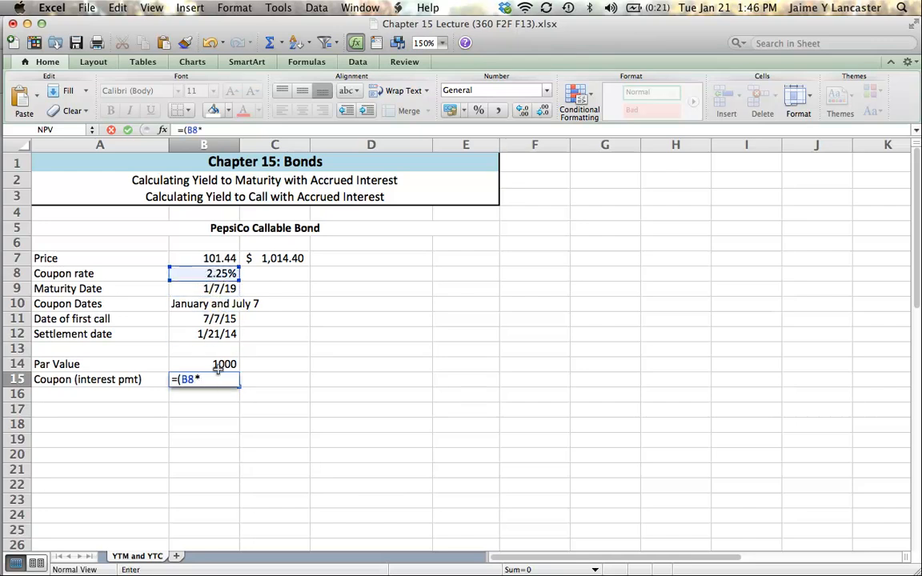
left_click(224, 363)
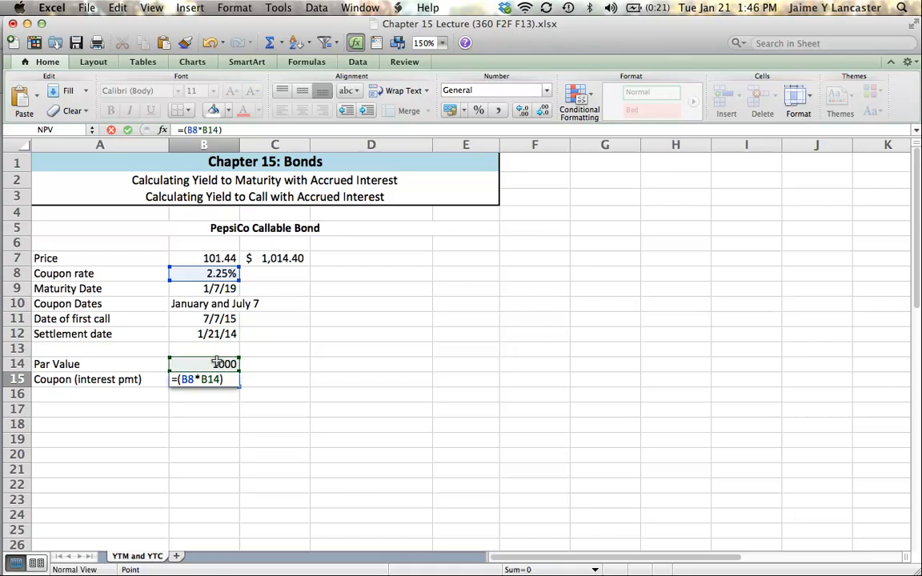
type("/")
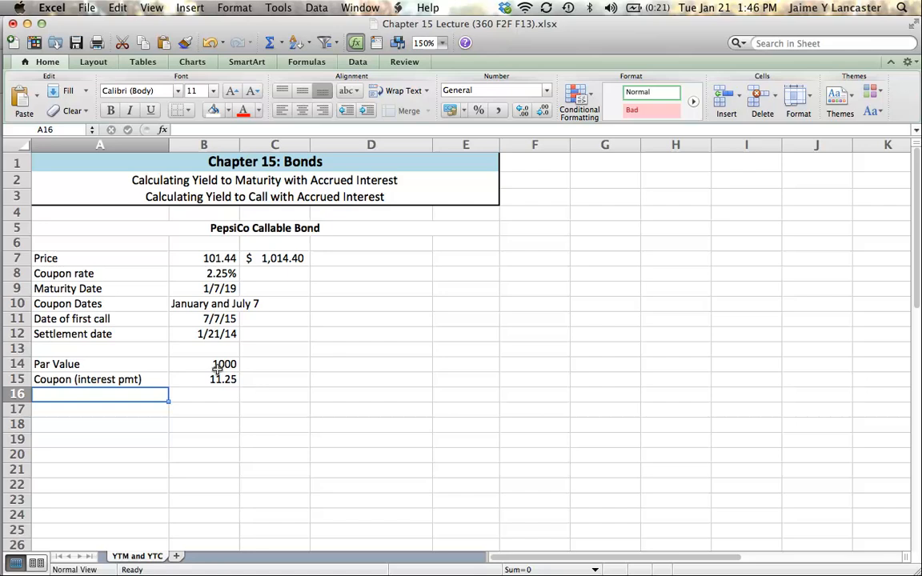
left_click(204, 379)
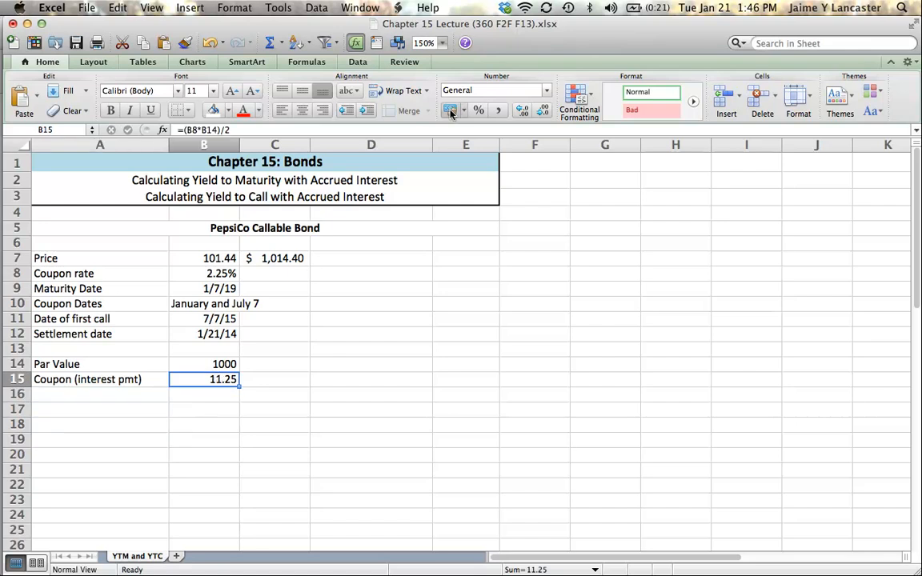
left_click(450, 110)
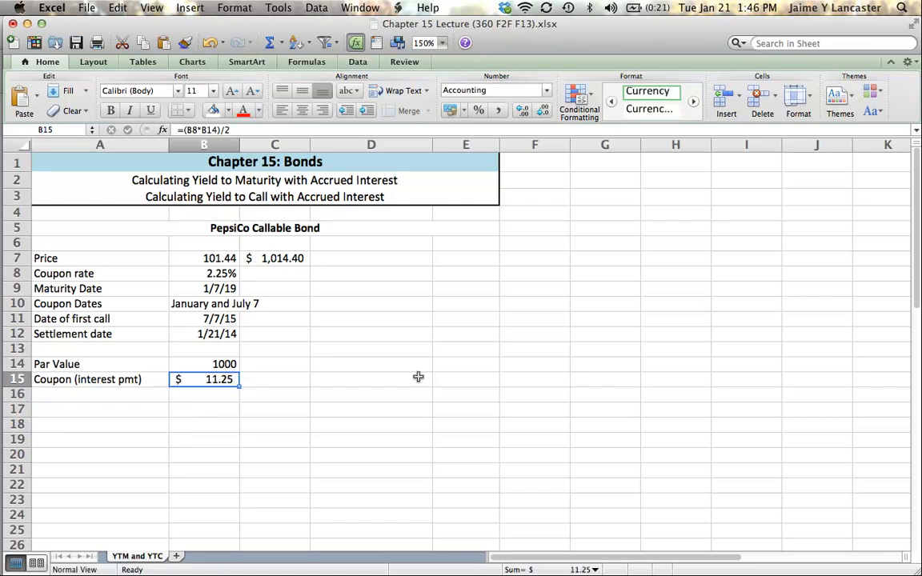
mouse_move(336, 408)
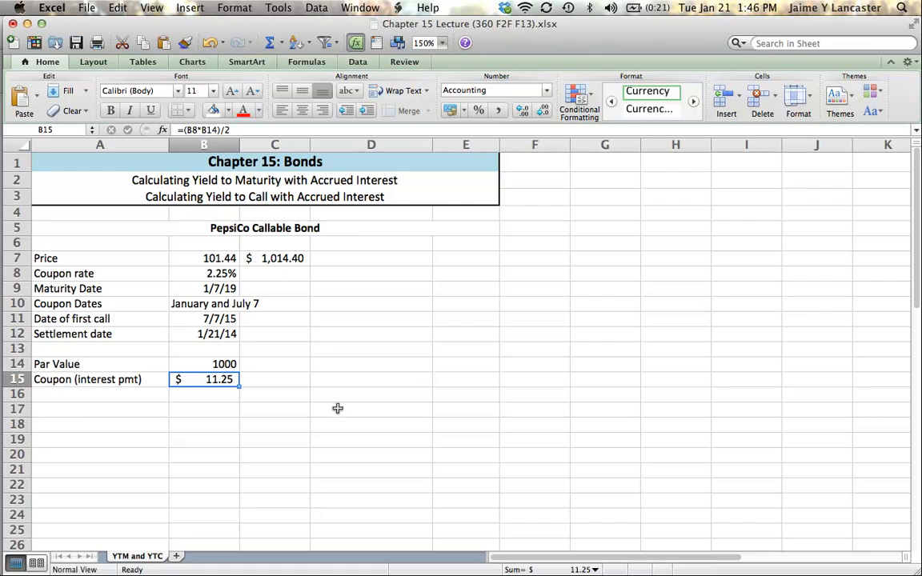
mouse_move(196, 384)
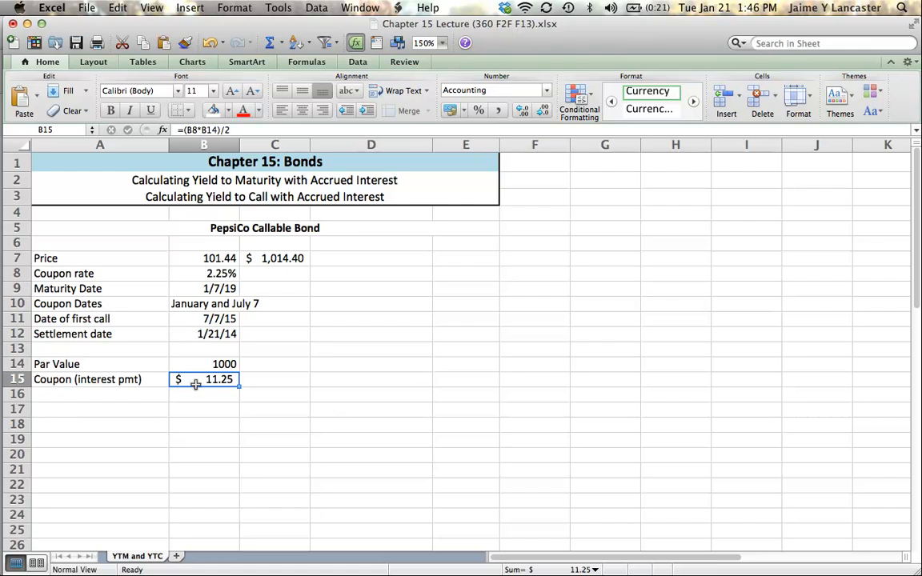
left_click(100, 393)
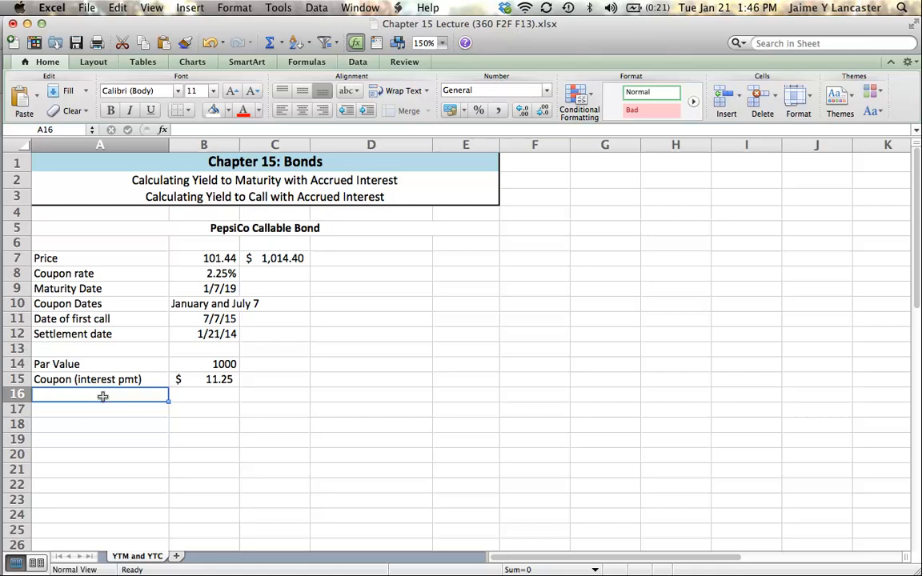
Add Last coupon payment 1/7/14 and Next coupon payment 7/7/14 rows in A16:B17
type("Last coup")
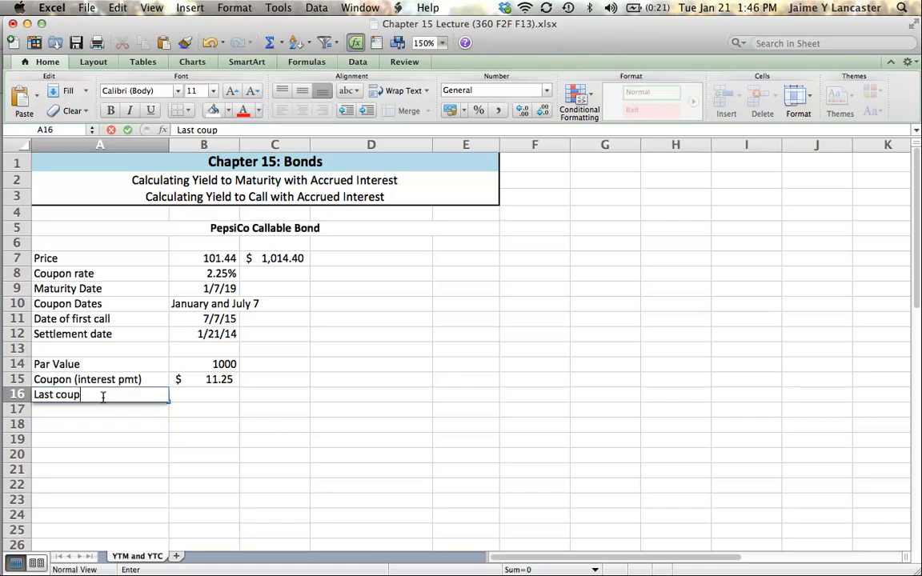
type("on paymne")
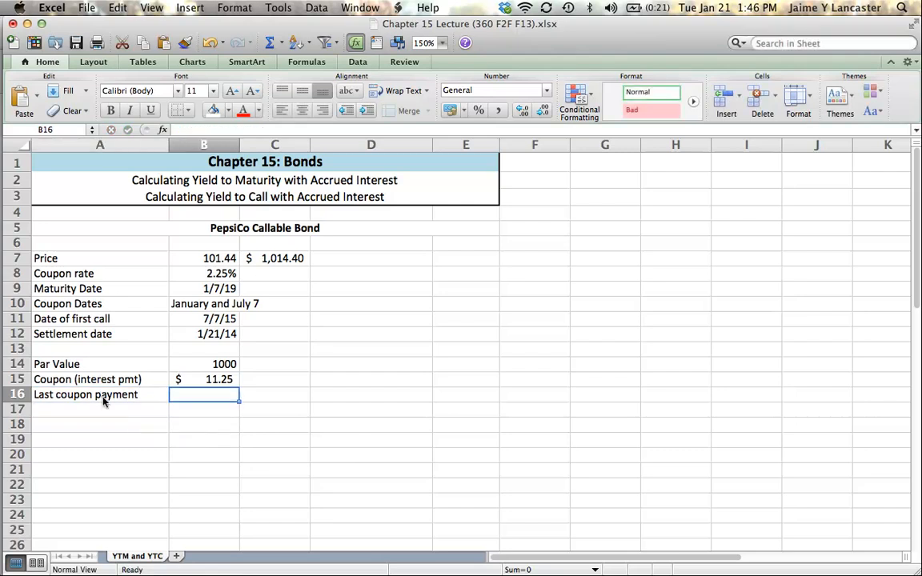
mouse_move(191, 302)
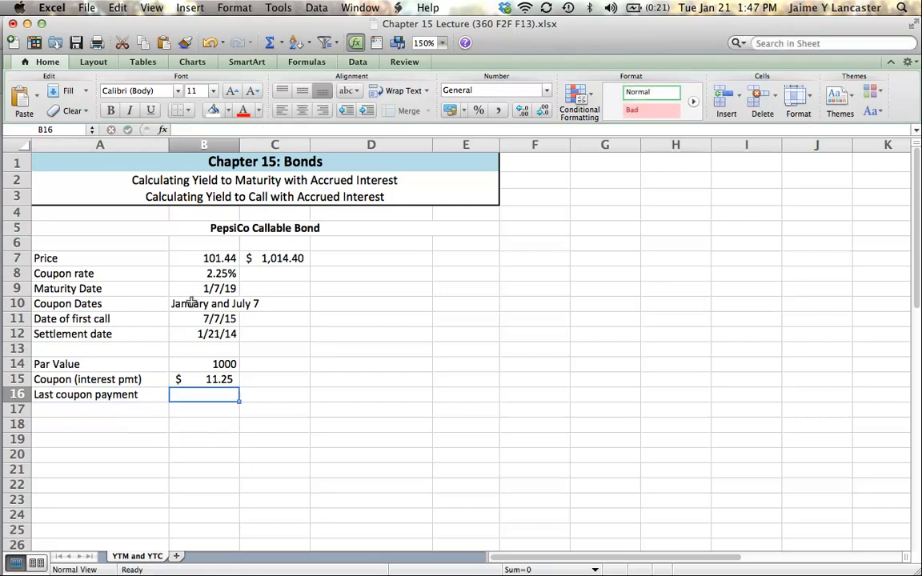
mouse_move(203, 424)
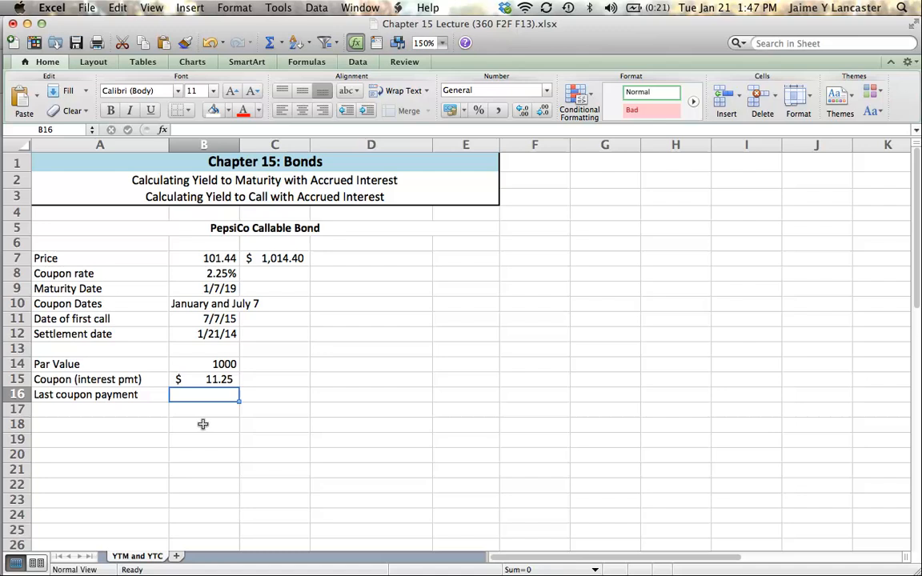
type("1/7/14")
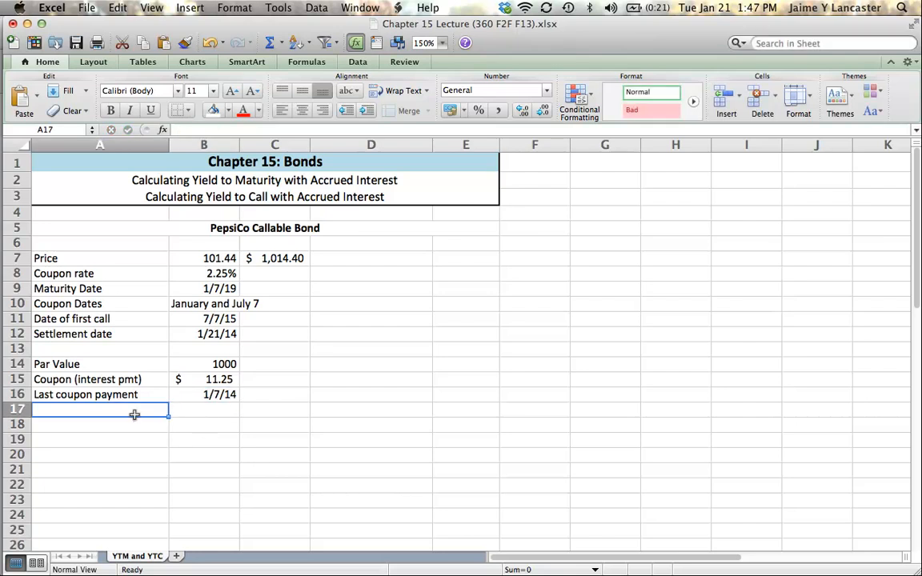
mouse_move(130, 412)
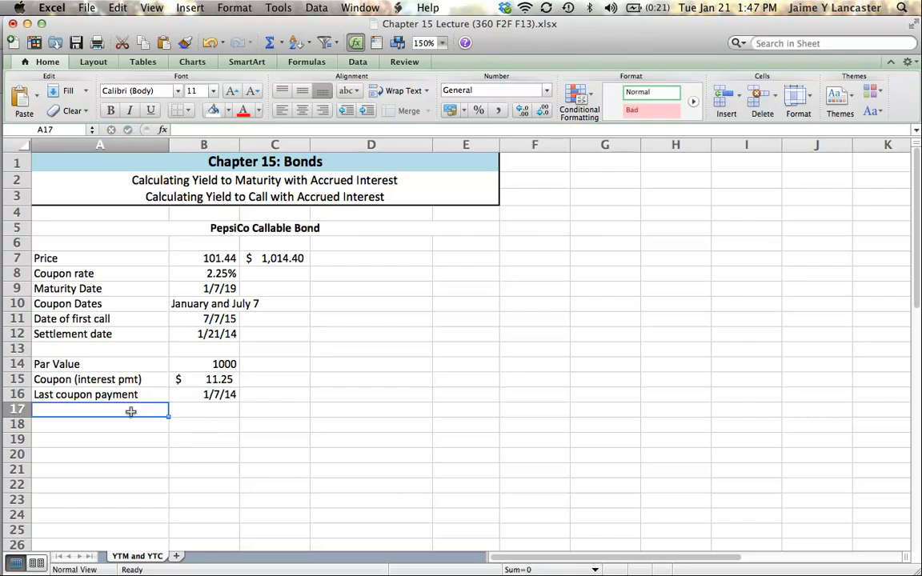
type("Next coupon")
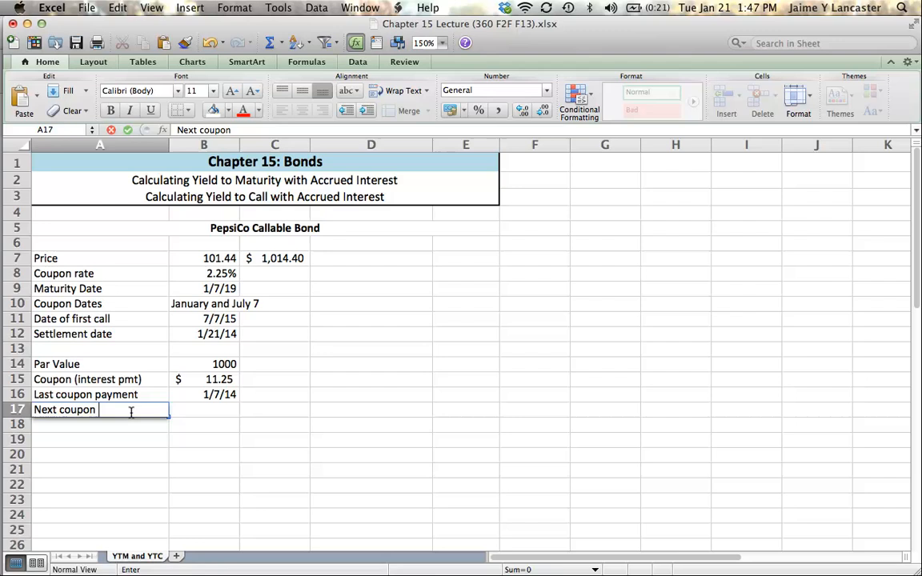
type("payment")
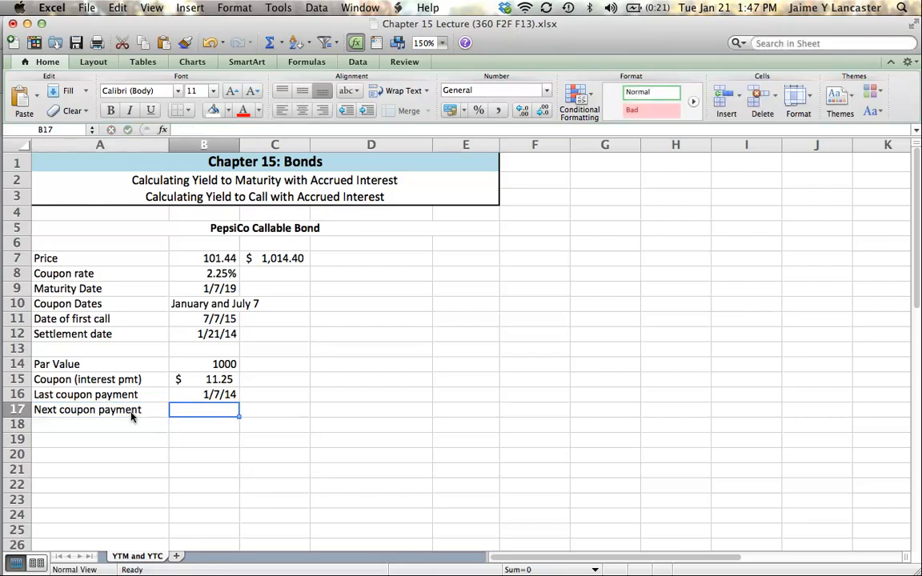
type("7/7/14")
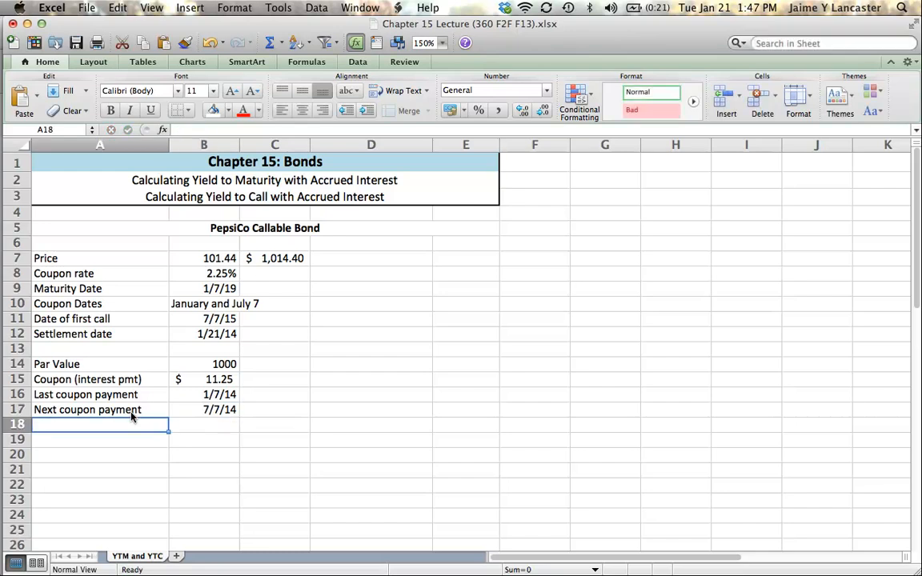
left_click(204, 394)
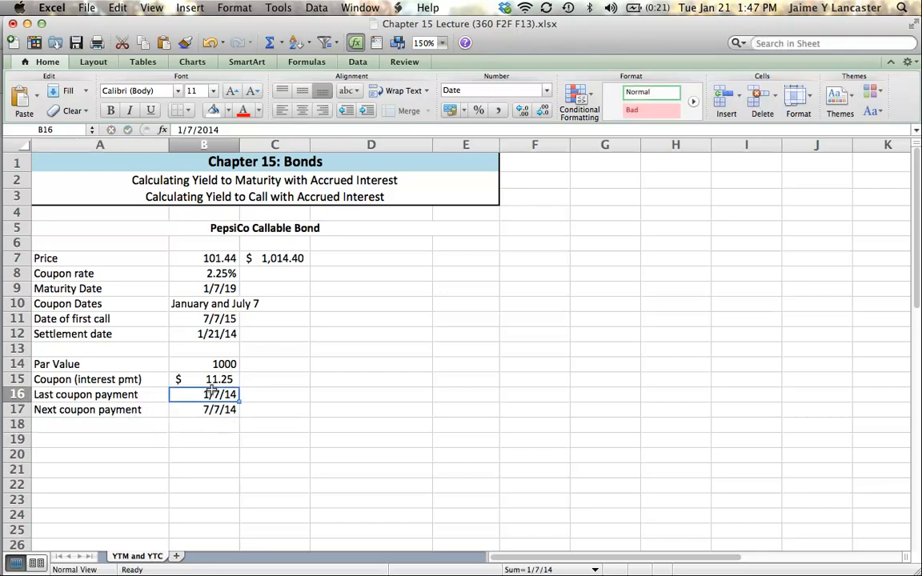
left_click(204, 409)
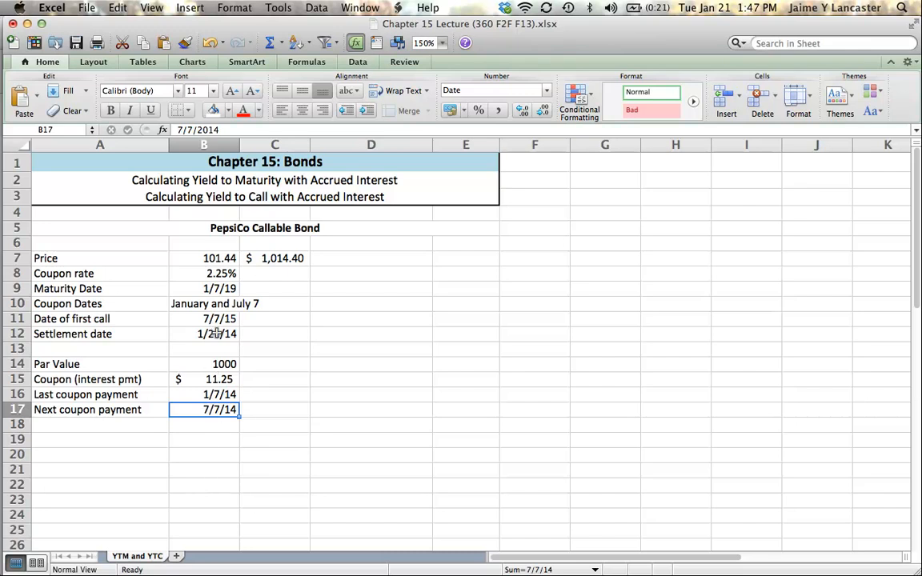
left_click(203, 334)
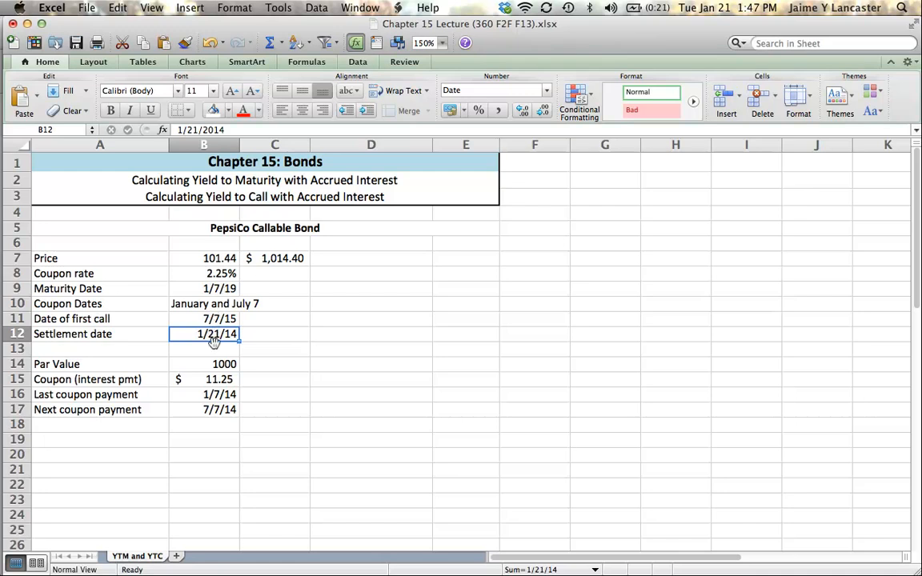
left_click(203, 393)
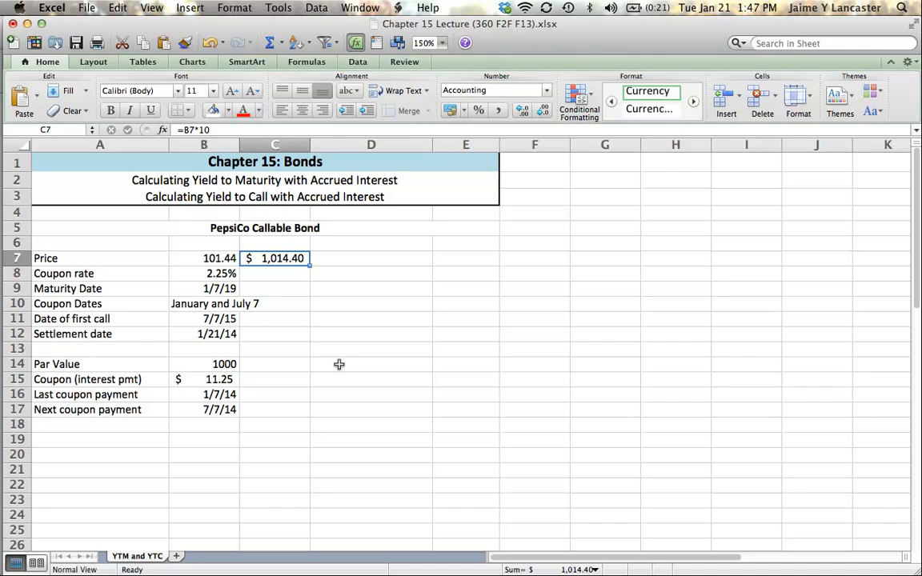
mouse_move(357, 299)
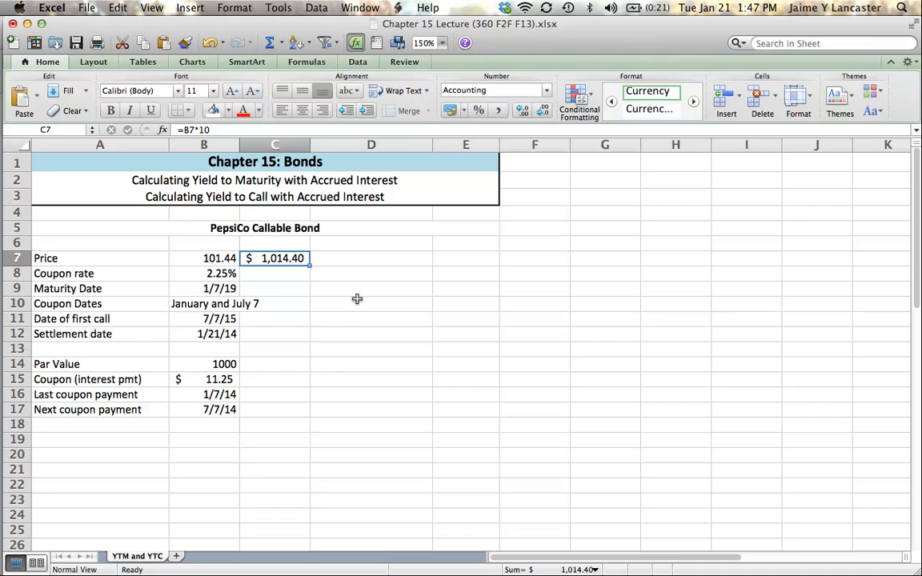
mouse_move(376, 259)
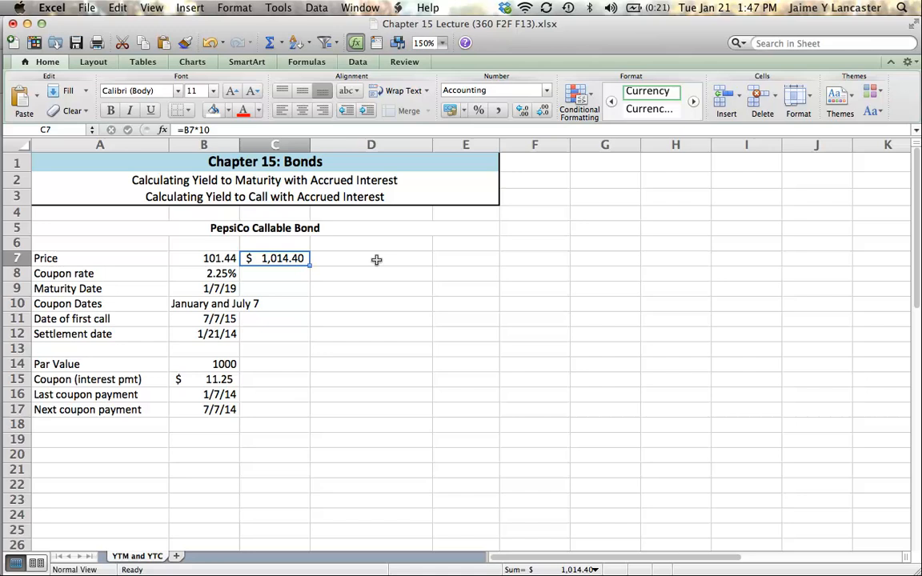
left_click(371, 258)
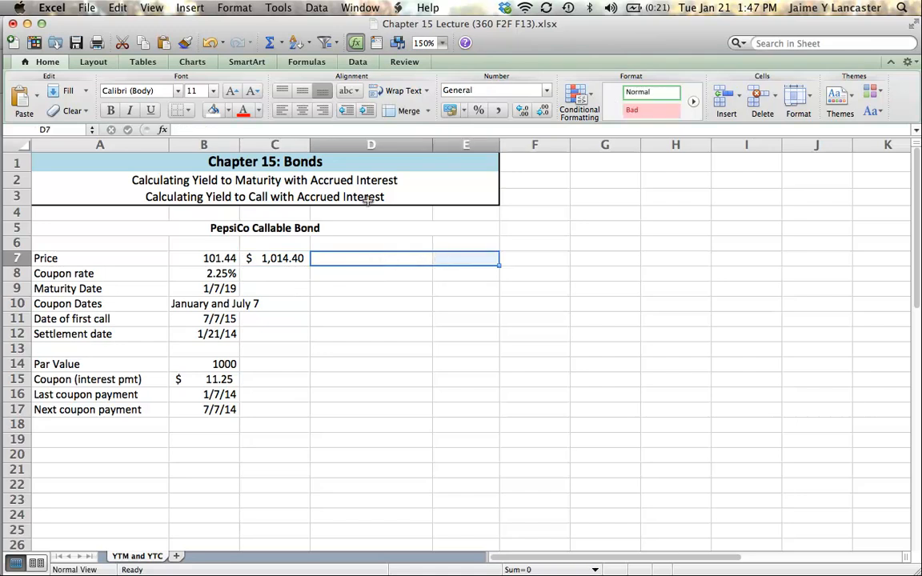
Type a bold 'Accrued Interest Calculation' heading in D7 and review the coupon and settlement dates
type("Accrued Interest Calculation")
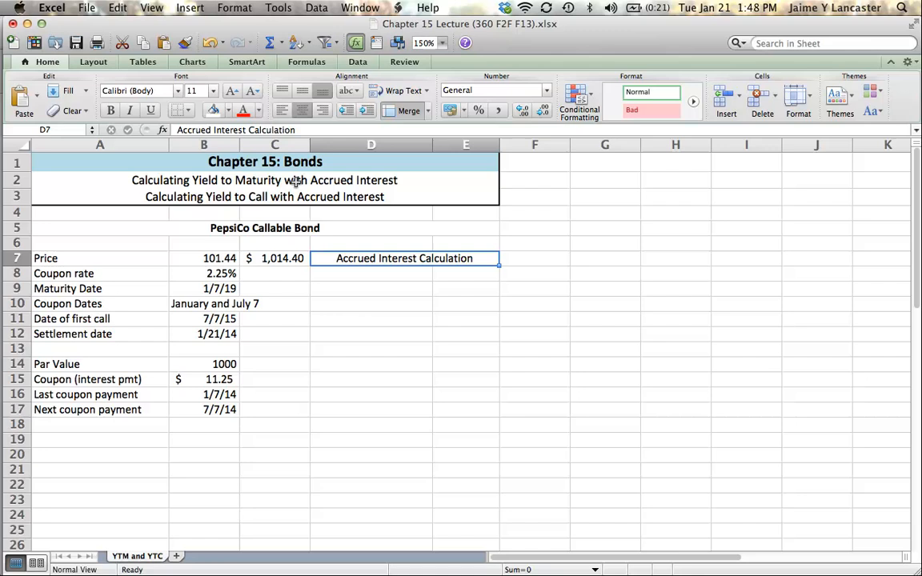
left_click(370, 273)
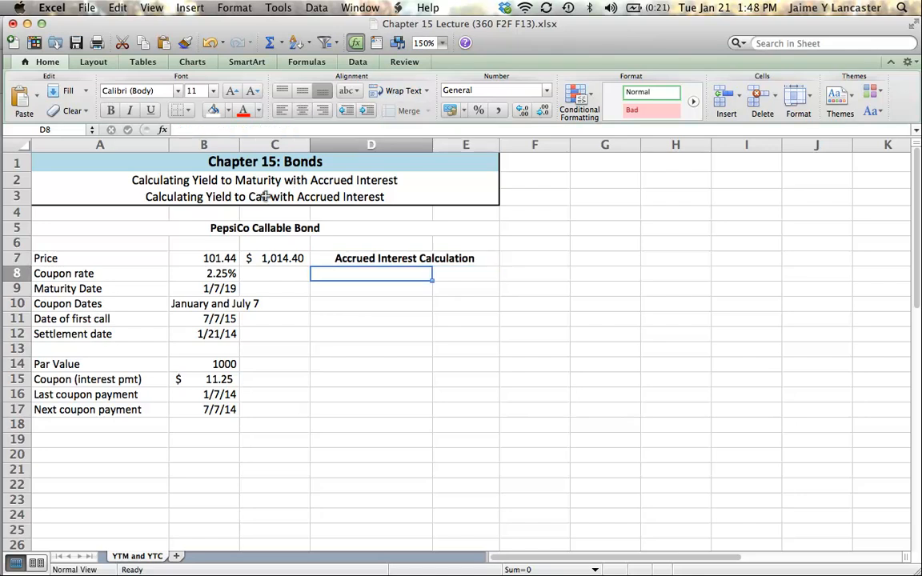
mouse_move(203, 393)
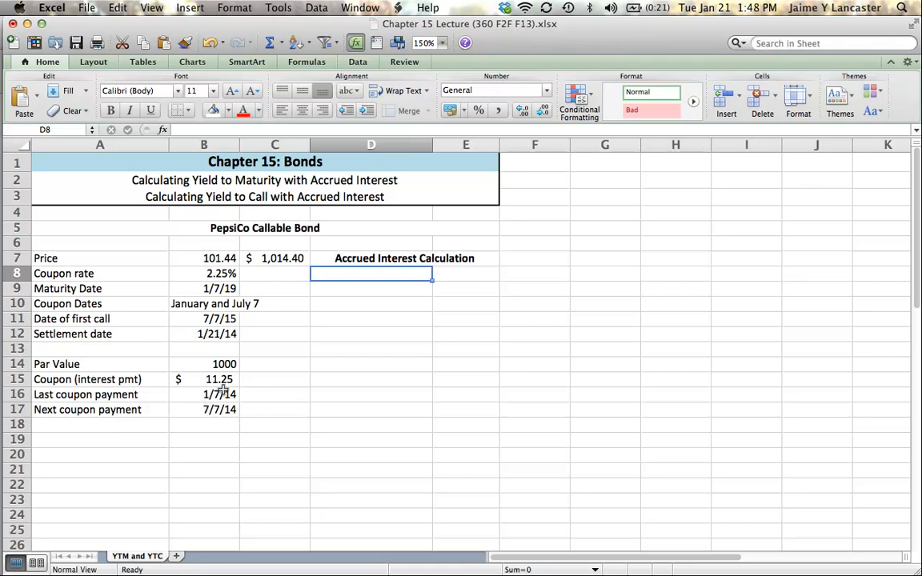
mouse_move(224, 392)
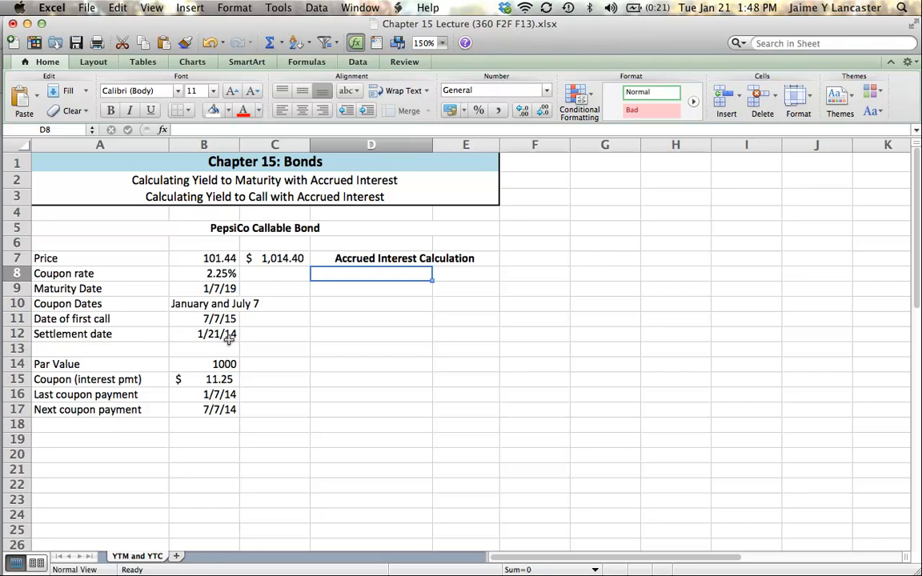
left_click(203, 393)
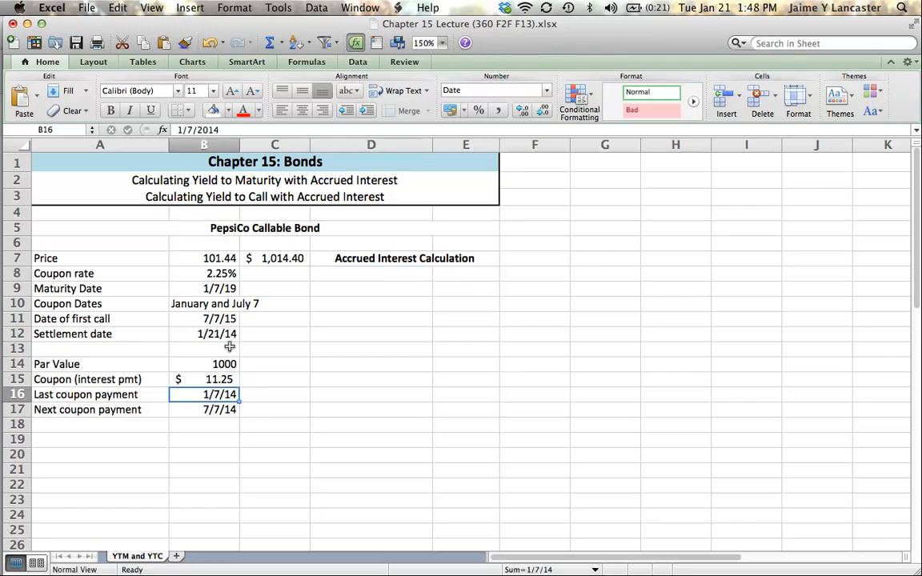
left_click(203, 334)
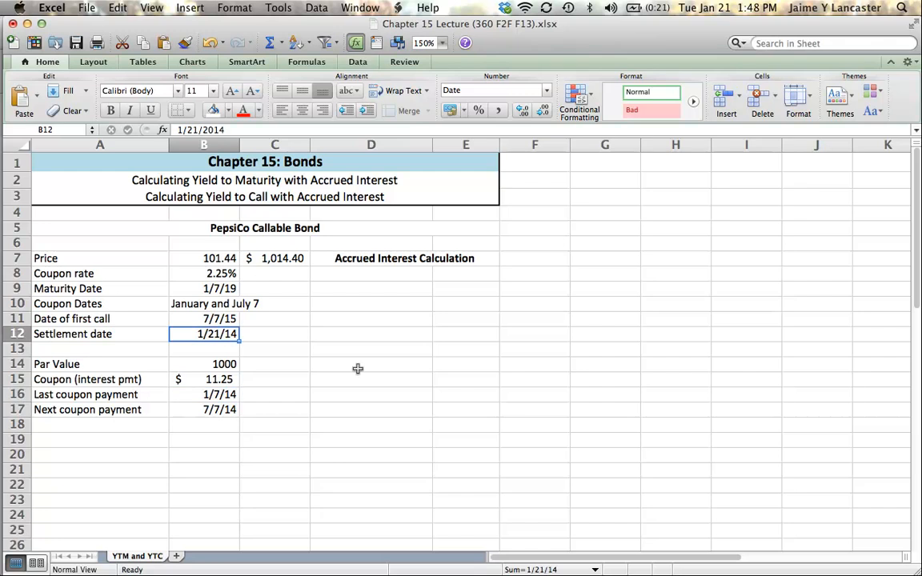
left_click(371, 273)
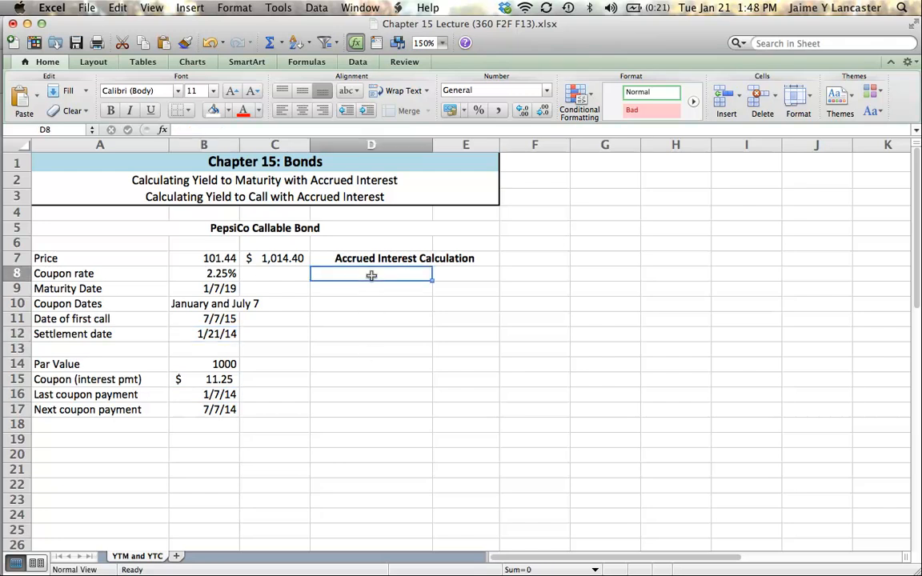
Label D8 'Days since last coupon' with =B12-B16 in E8 giving 14, then begin the next label
type("Days since last coupon")
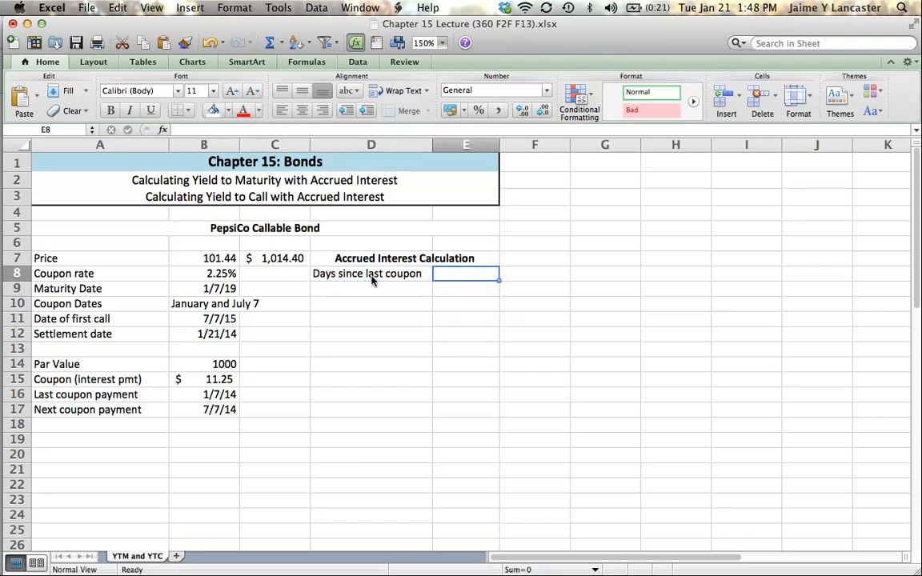
type("=")
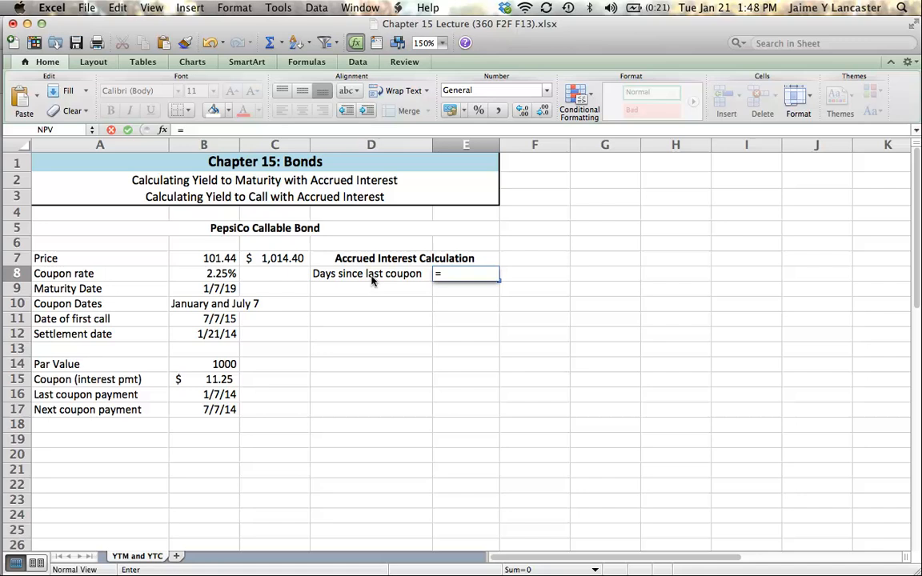
left_click(371, 273)
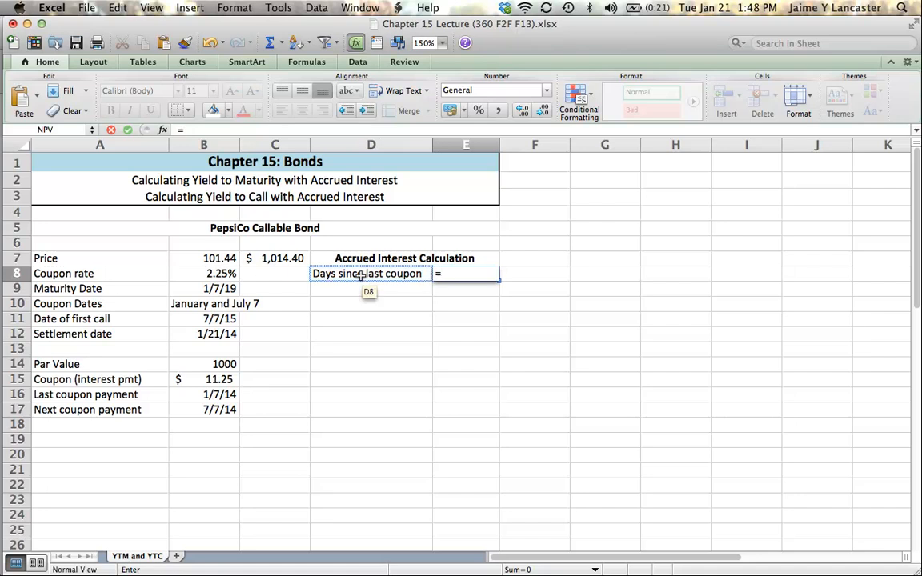
left_click(203, 334)
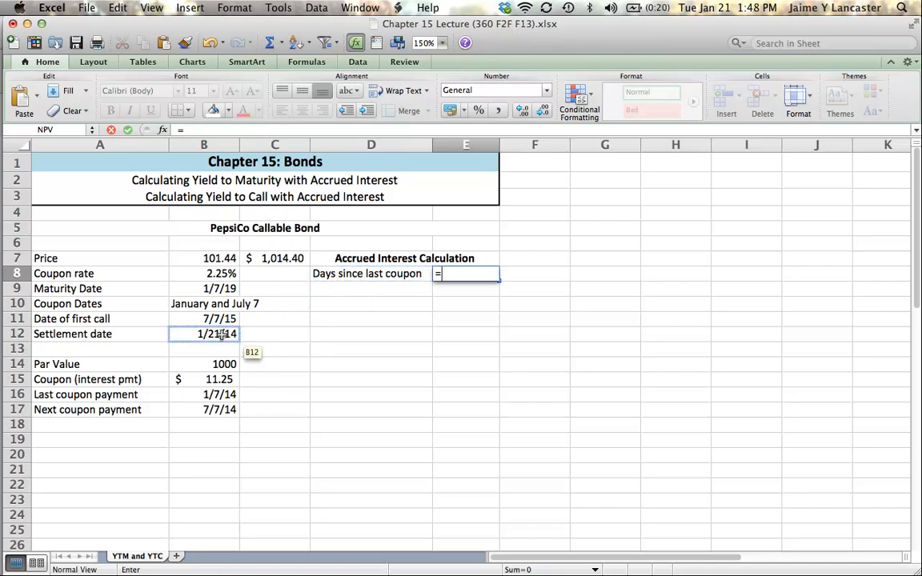
left_click(204, 333)
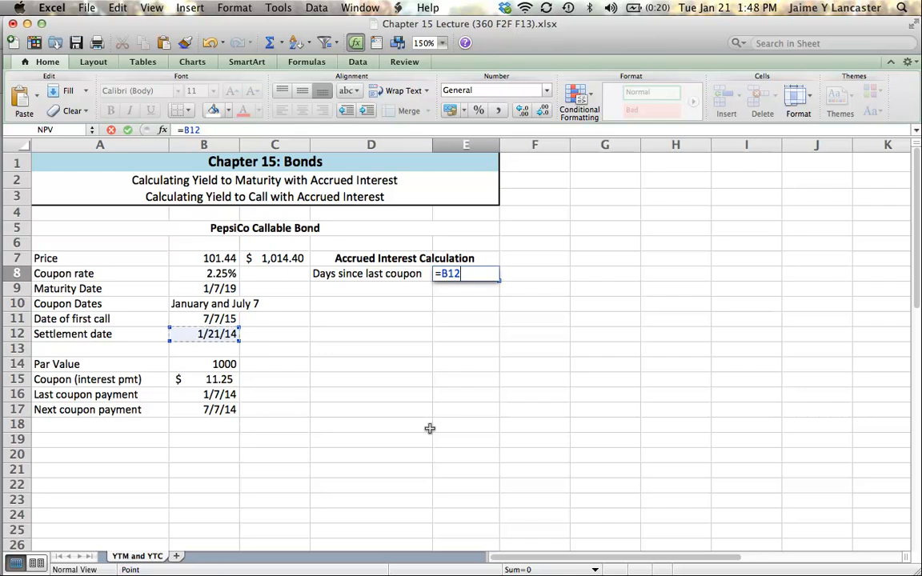
type("-")
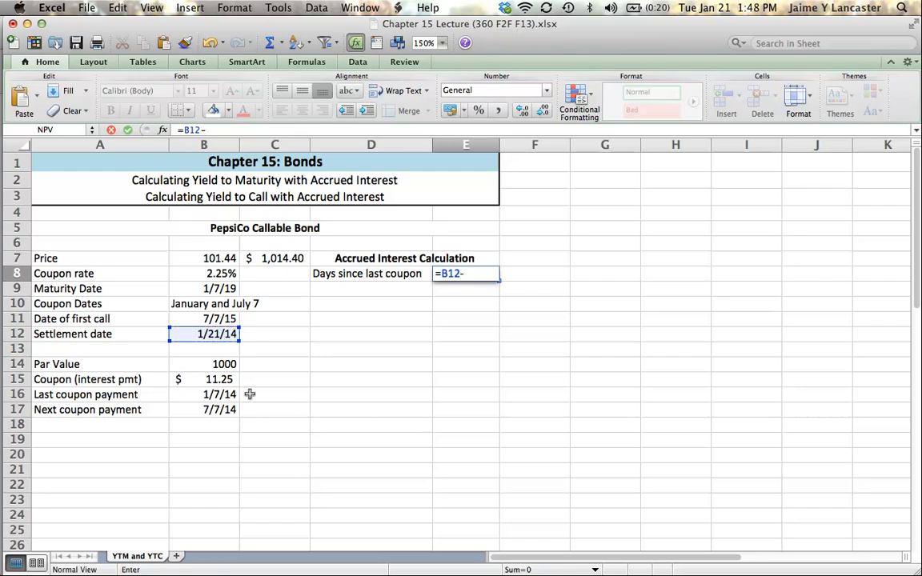
left_click(203, 394)
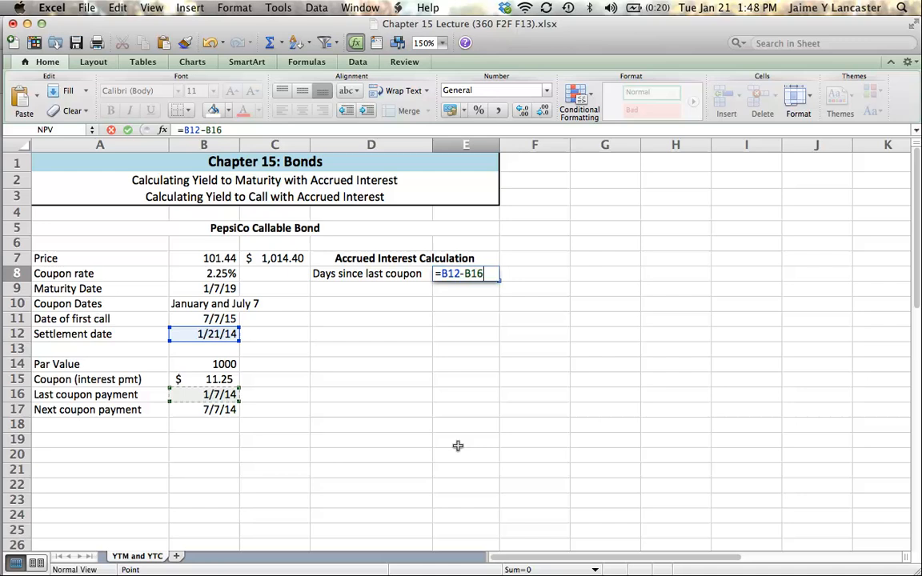
key("Return")
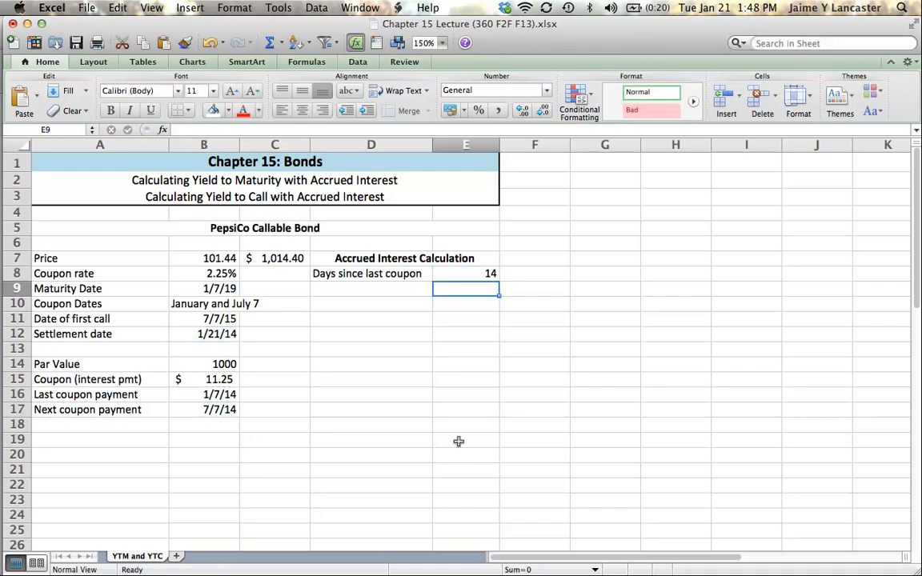
mouse_move(381, 290)
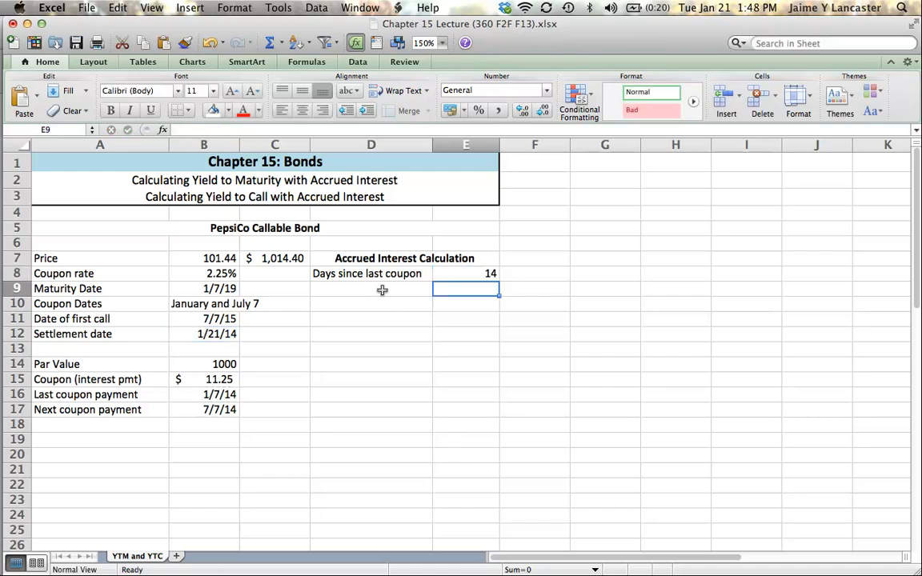
type("Days b")
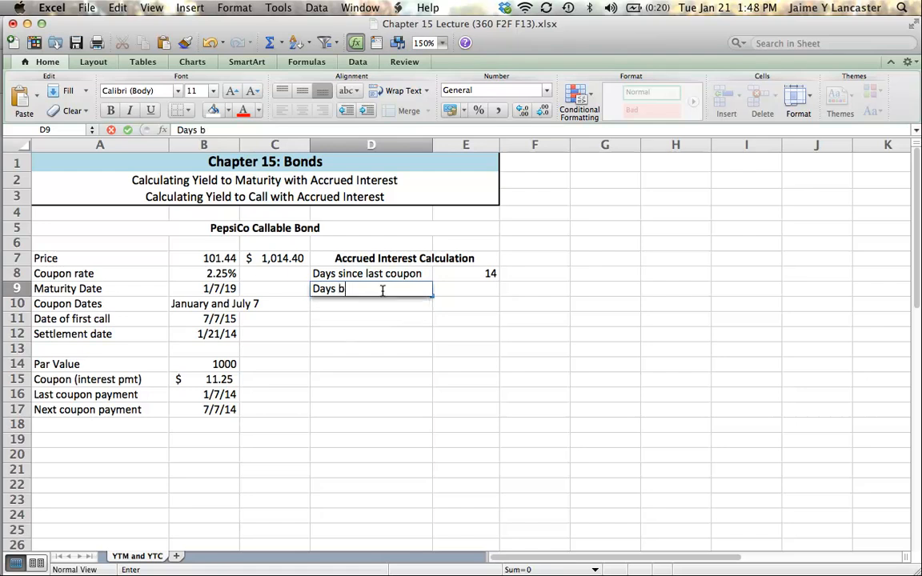
type("etween coupo")
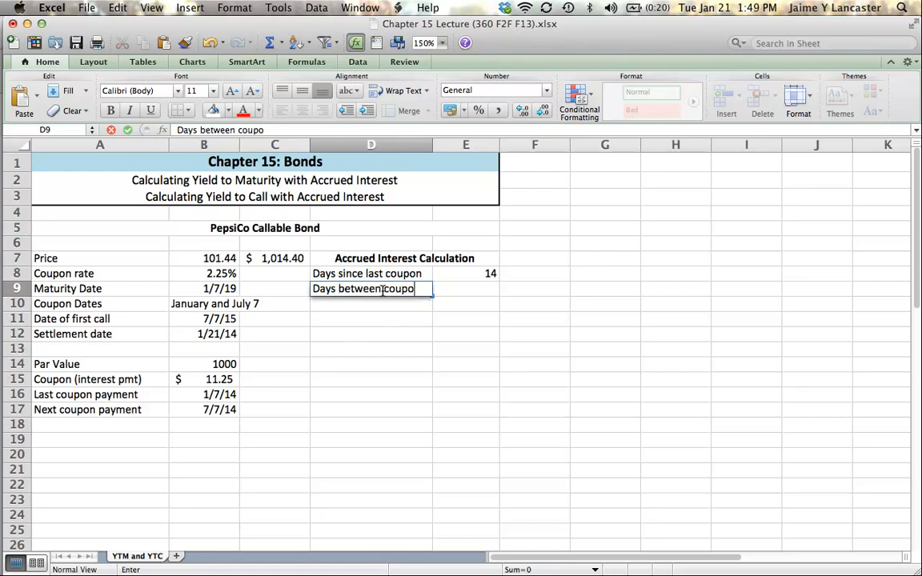
left_click(466, 289)
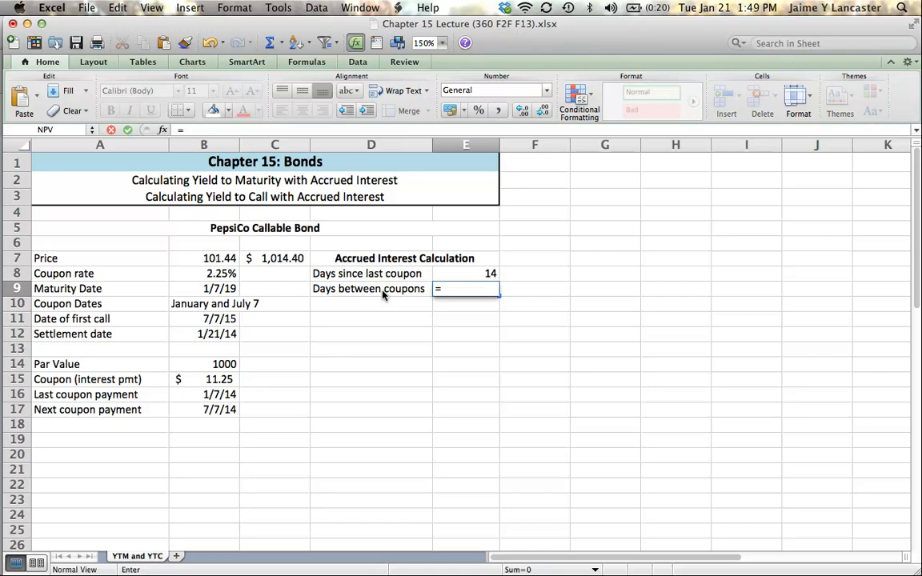
left_click(204, 409)
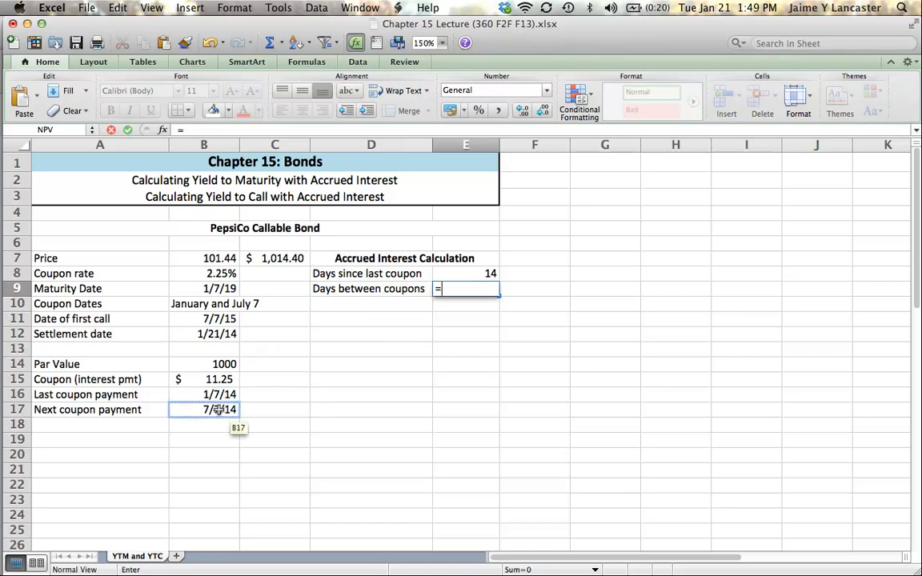
left_click(203, 409)
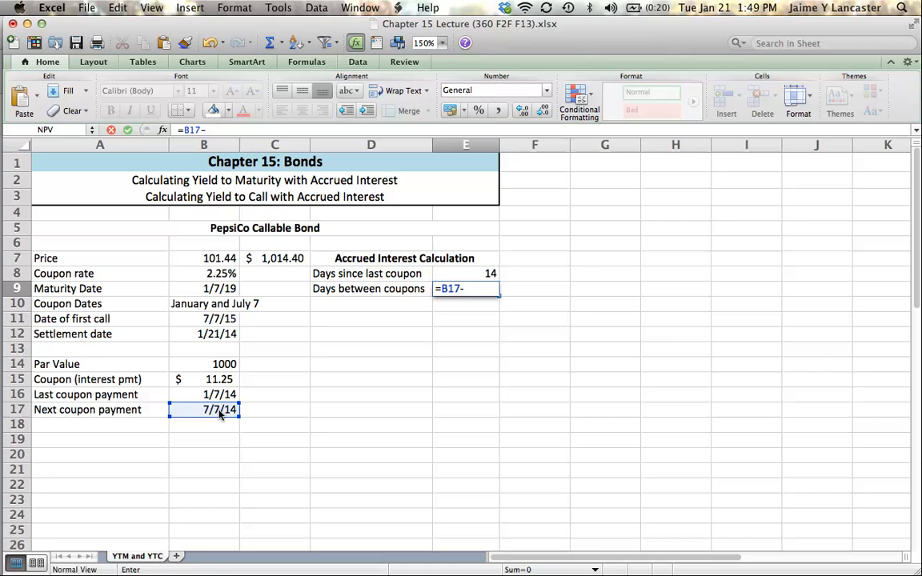
left_click(204, 394)
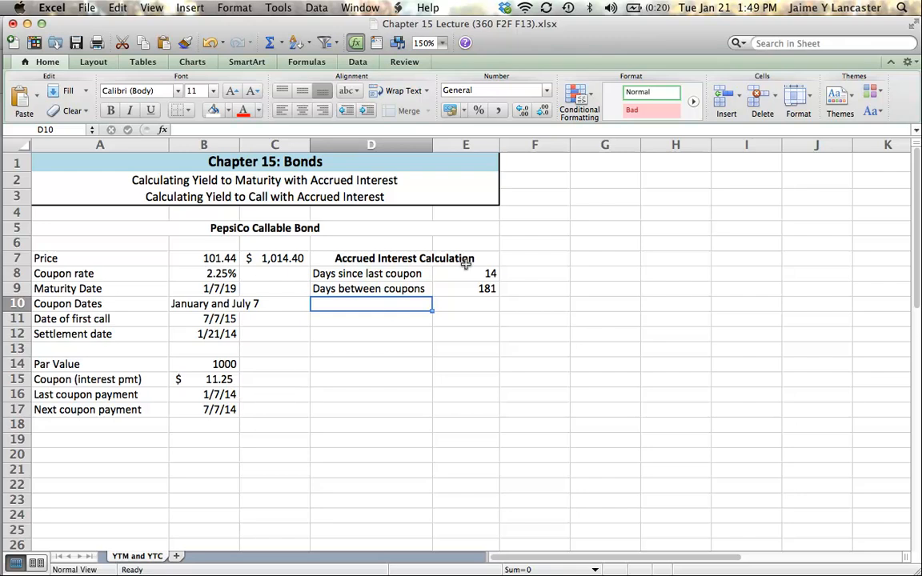
left_click(466, 288)
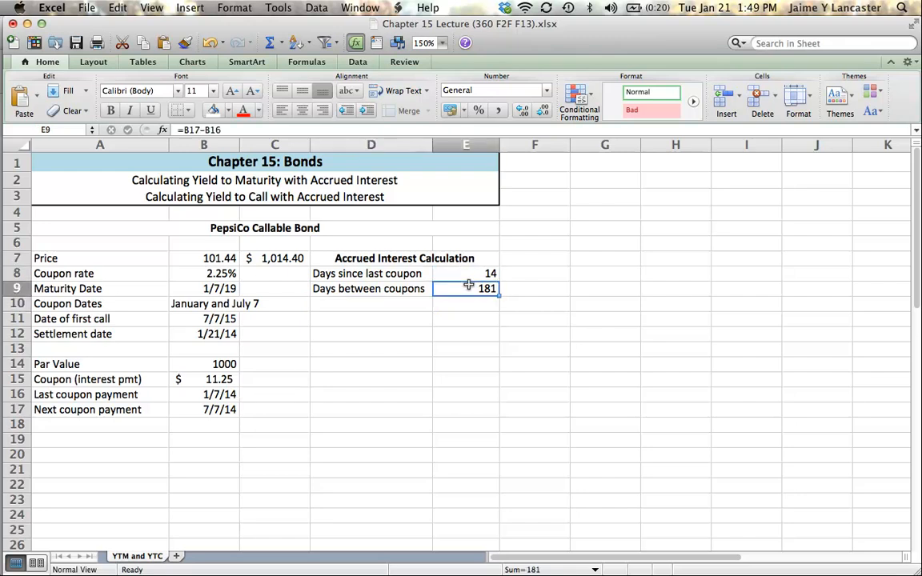
left_click(371, 303)
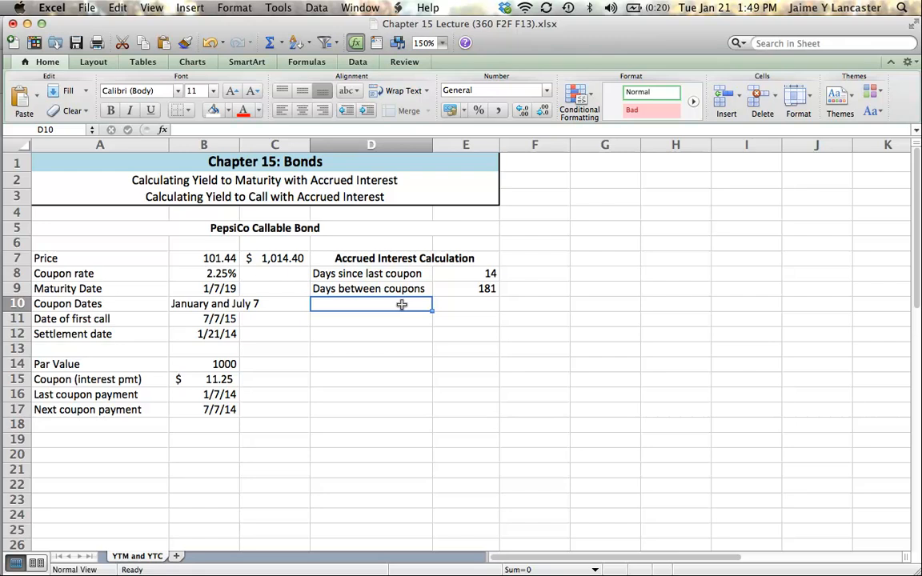
mouse_move(259, 377)
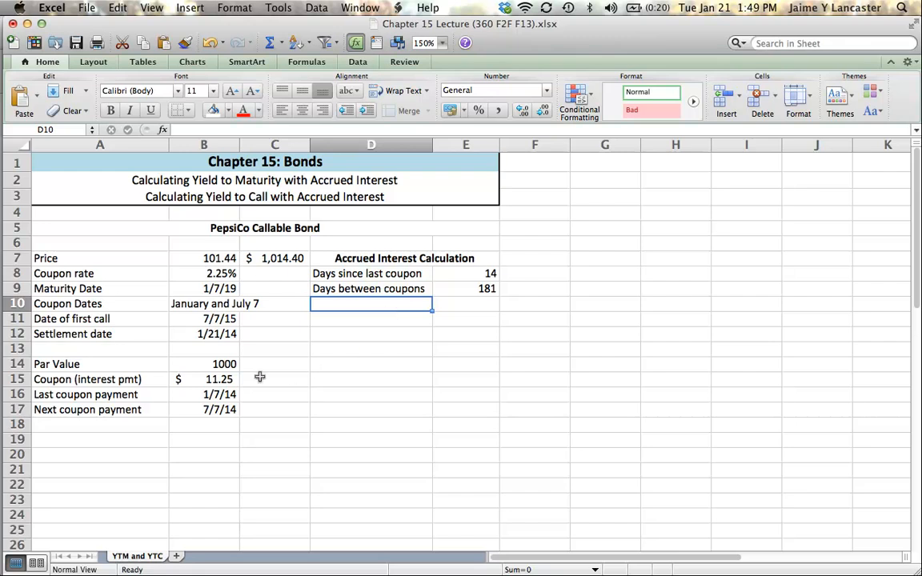
left_click(203, 378)
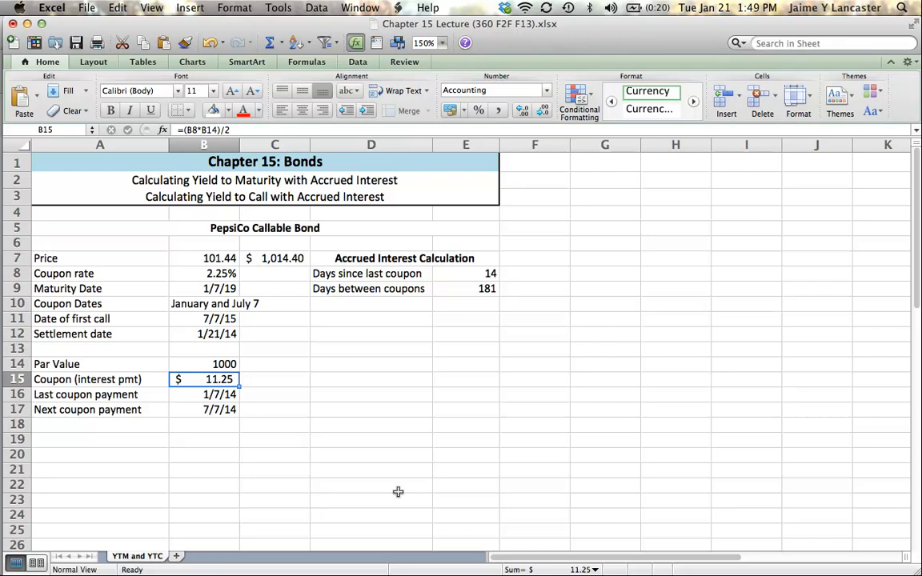
left_click(371, 319)
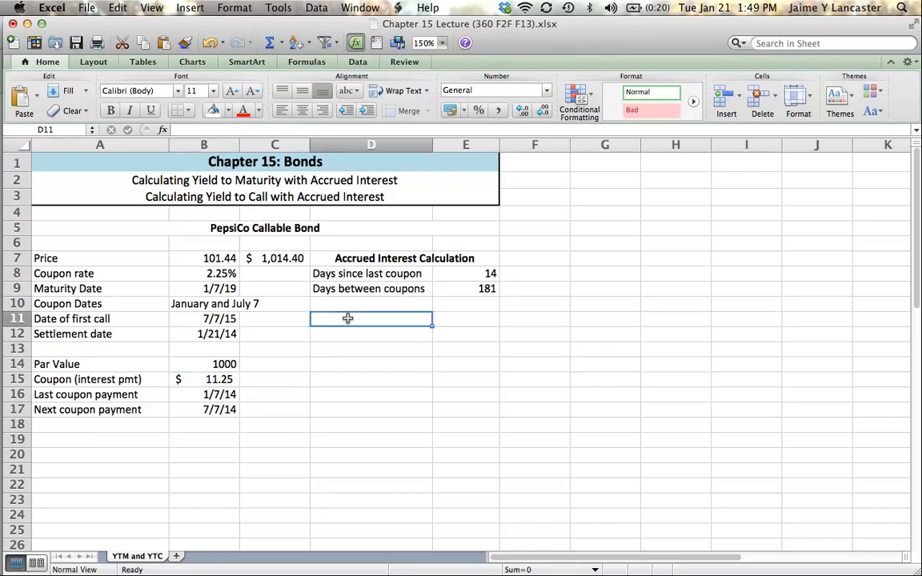
Label D11 'Accrued interest' and enter =(E8/E9)*B15 in E11, giving $0.87
type("Accrued interest")
left_click(465, 318)
type("=(")
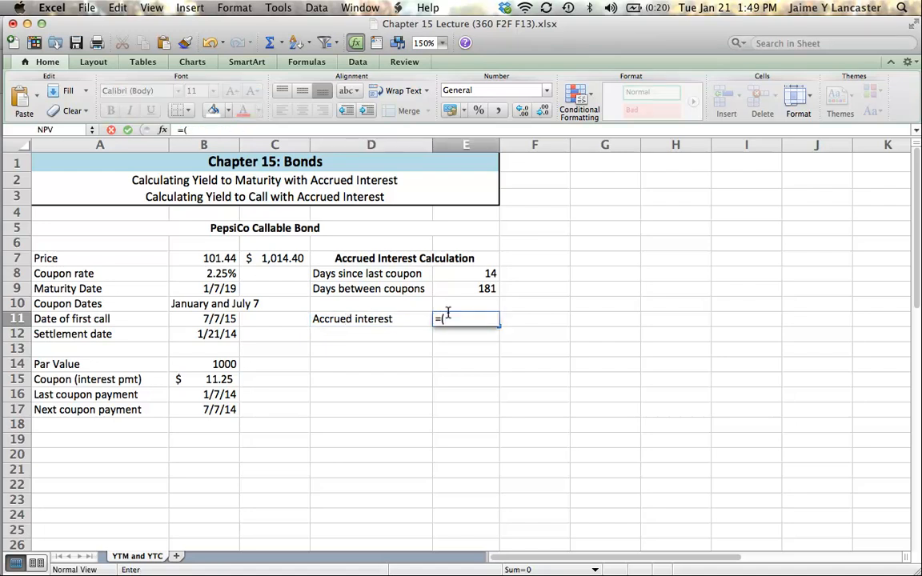
left_click(466, 273)
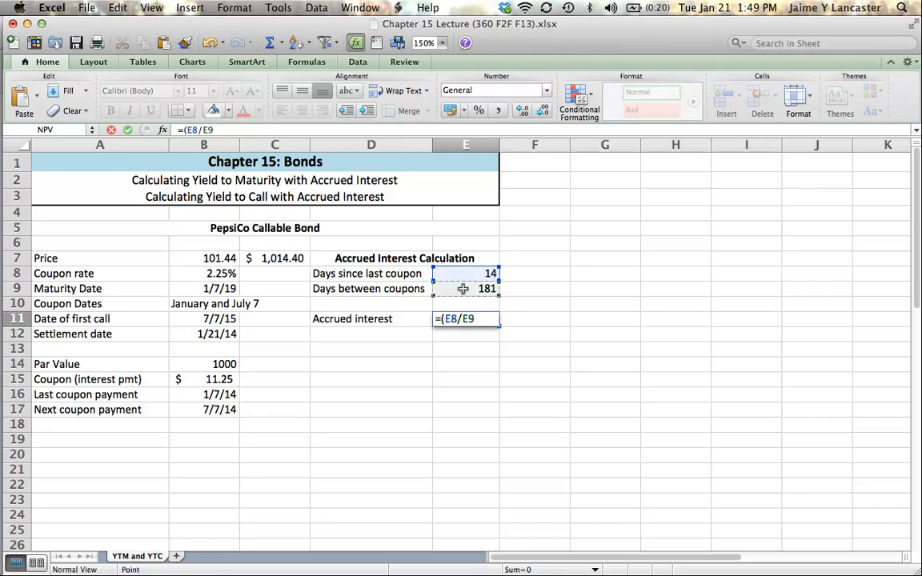
type(")*")
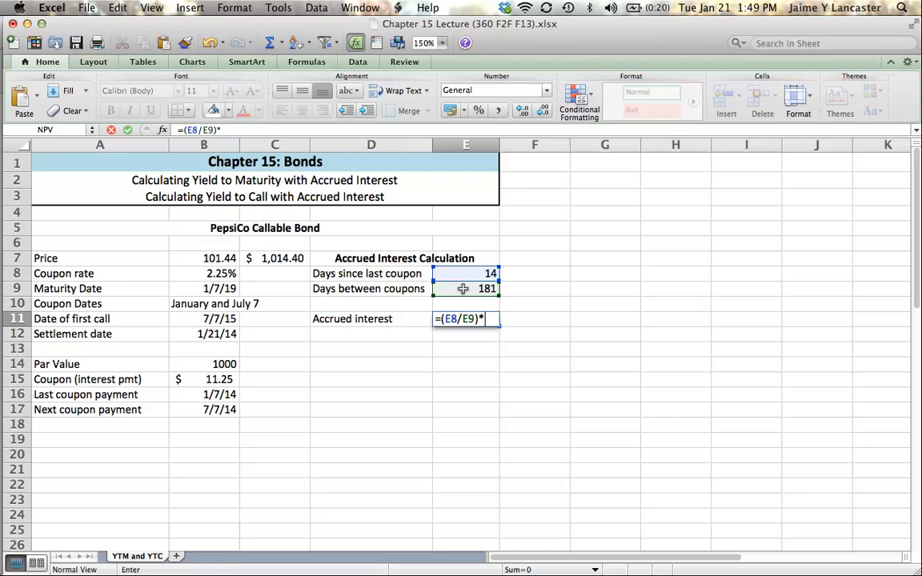
left_click(204, 379)
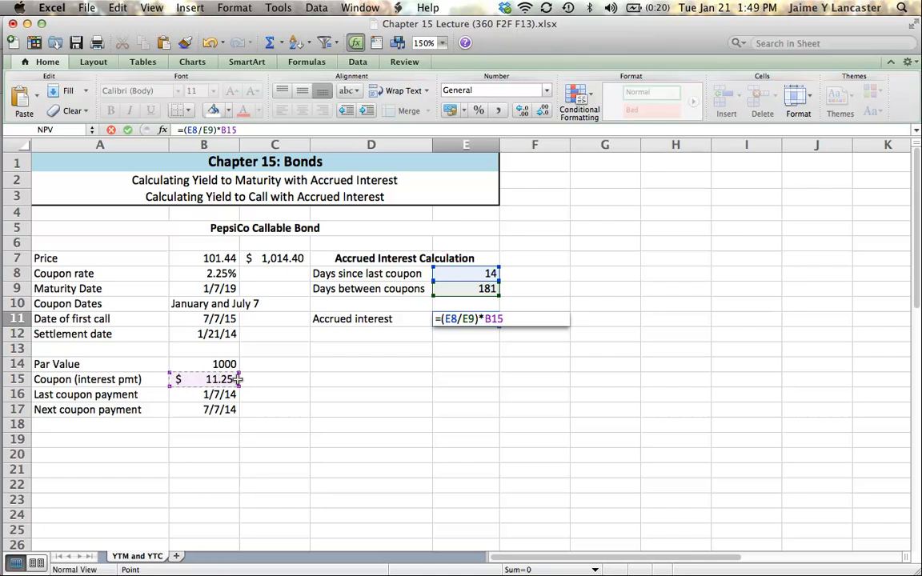
key("Return")
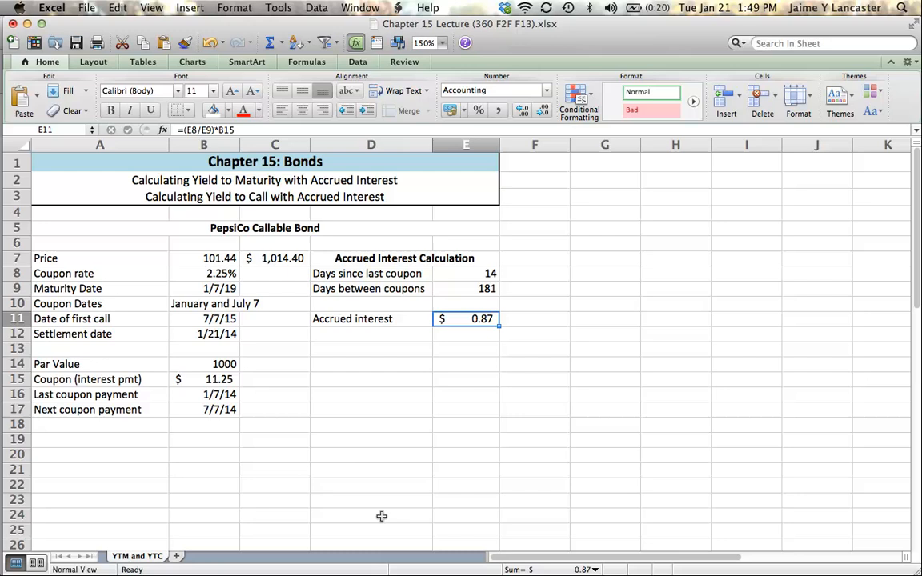
scroll("down", 3)
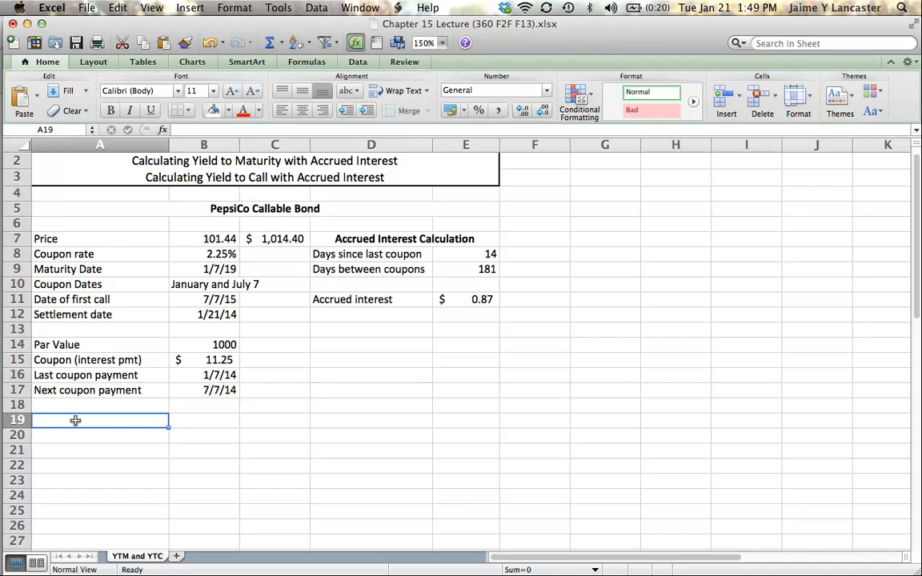
Add Dates and Cash Flow headers in A19:B19 and the date 1/21/14 in A20
type("Dates")
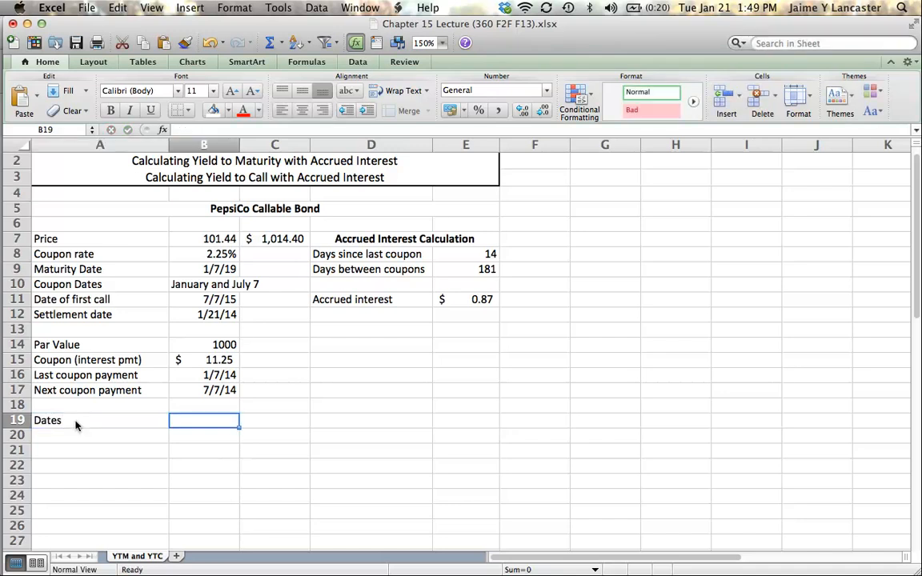
type("Cash Flow")
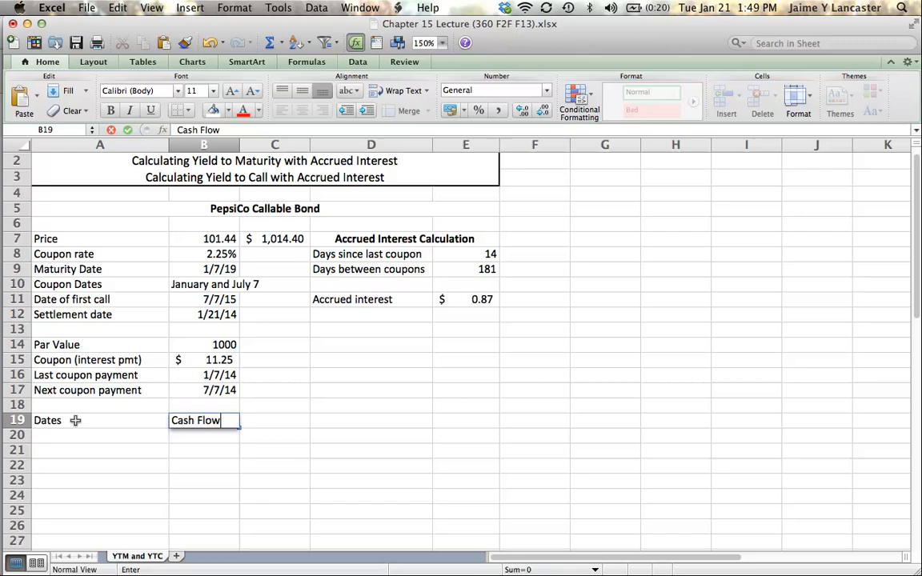
left_click(100, 435)
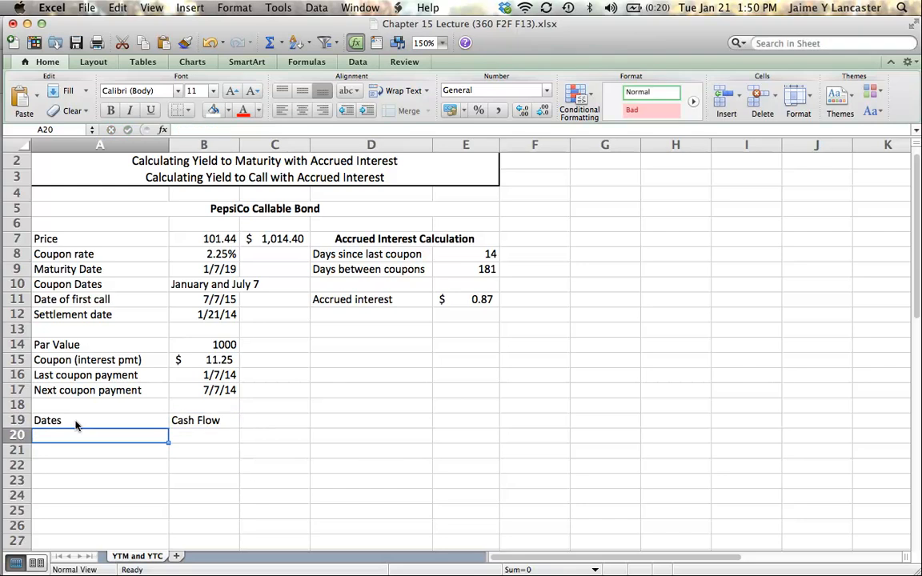
type("1/21/14")
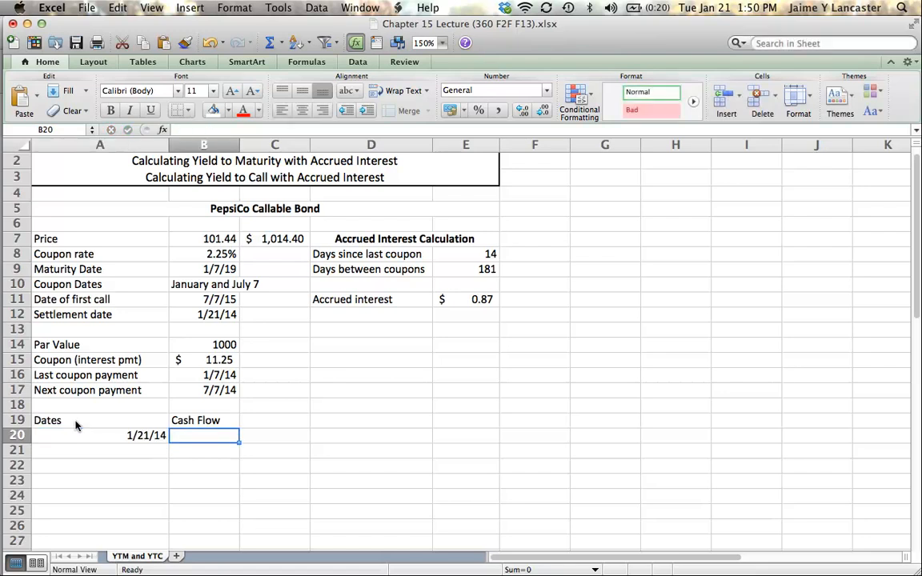
Enter =-(C7+E11) in B20 for a $(1,015.27) purchase outflow
type("=-")
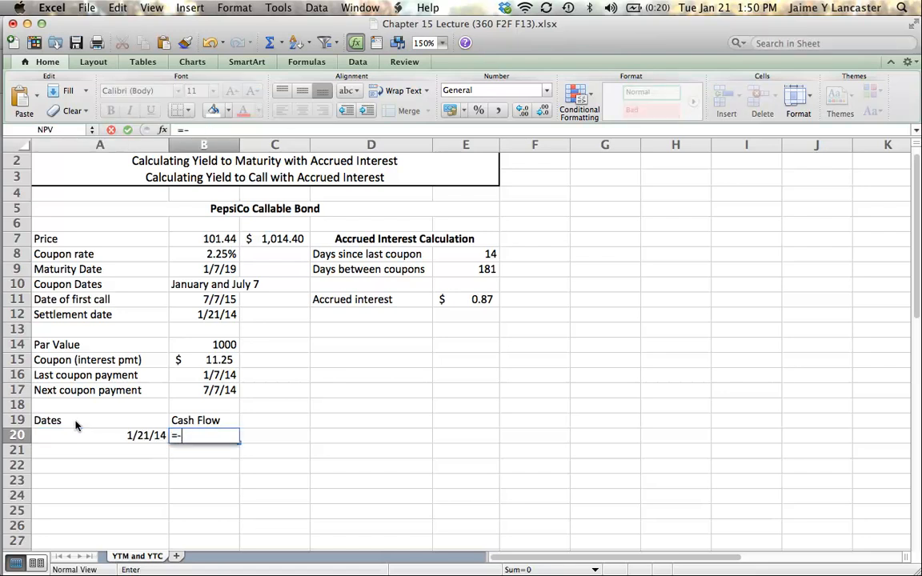
type("(")
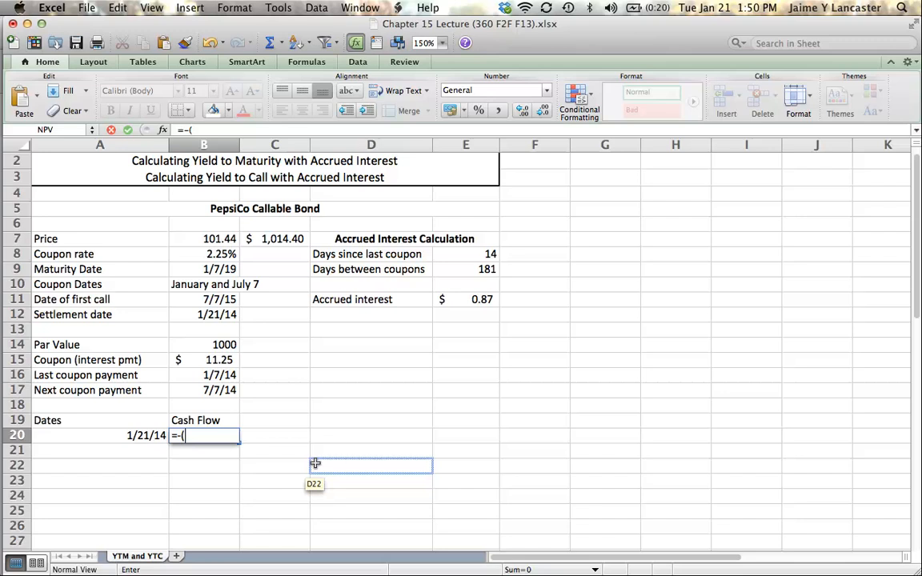
left_click(204, 450)
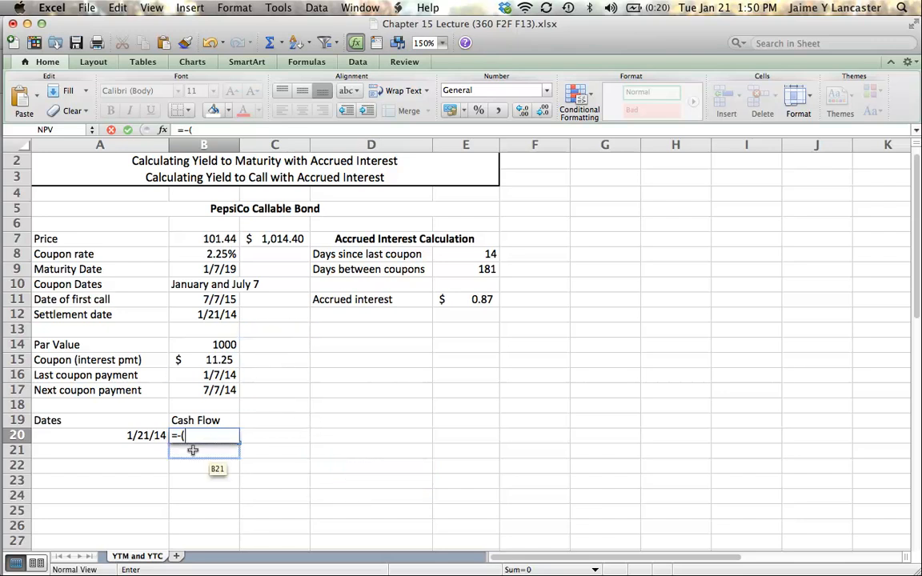
left_click(275, 239)
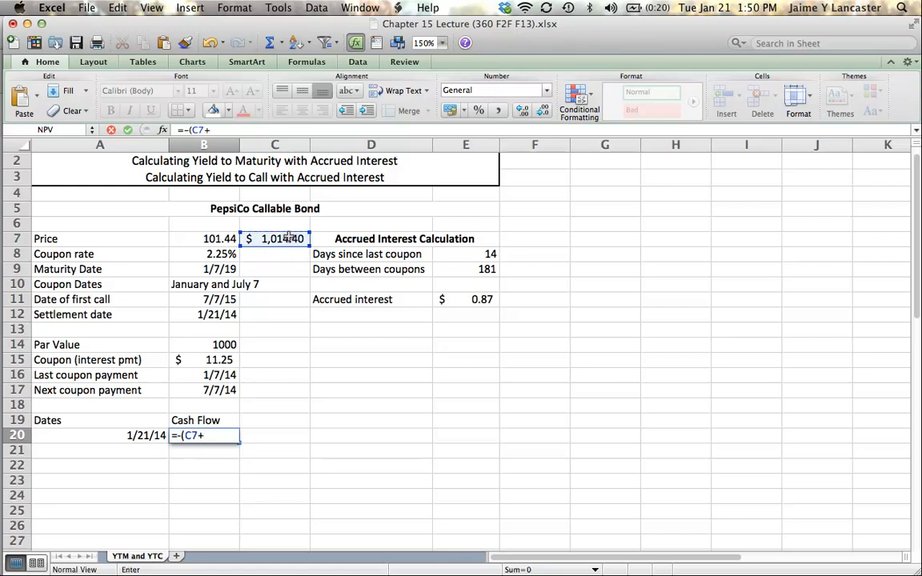
left_click(466, 298)
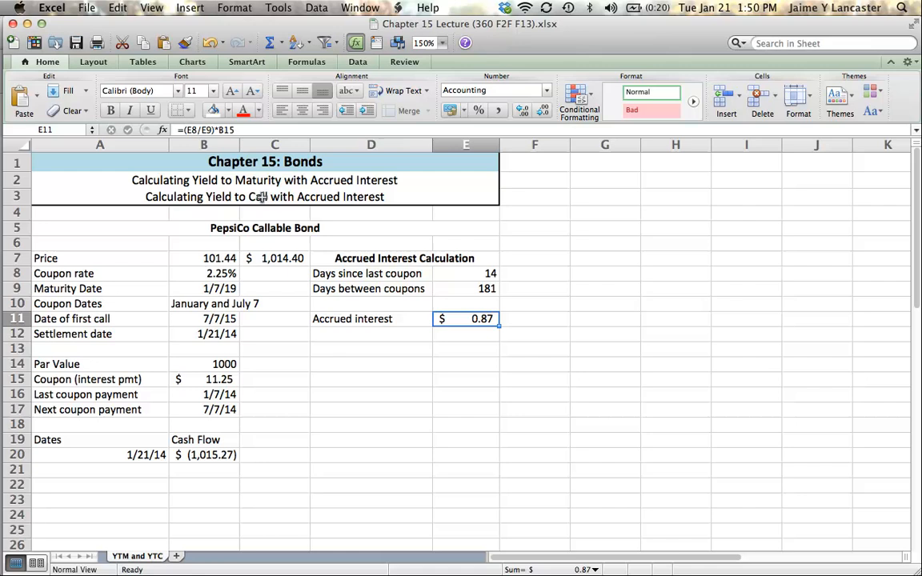
Fill the $0.87 accrued interest cell light blue and centre the Dates and Cash Flow headers
left_click(212, 110)
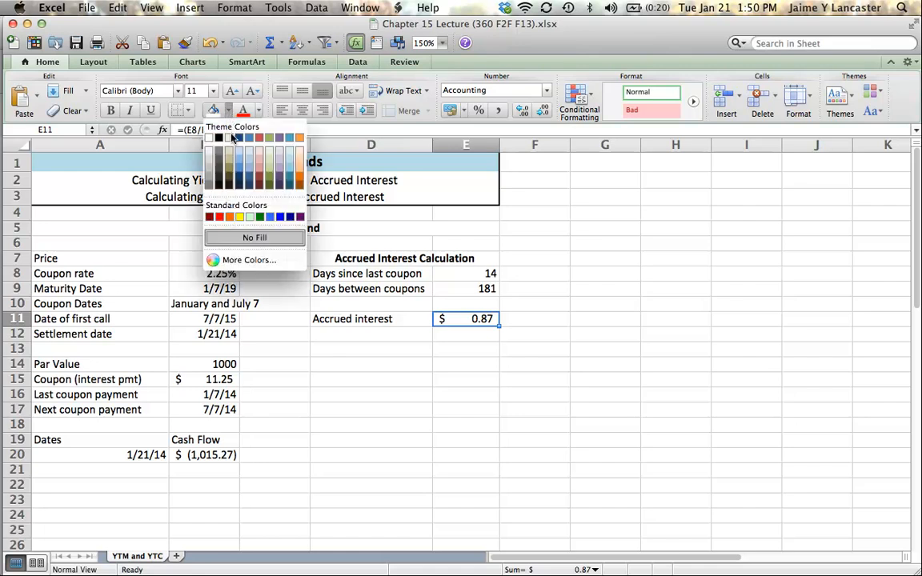
left_click(467, 425)
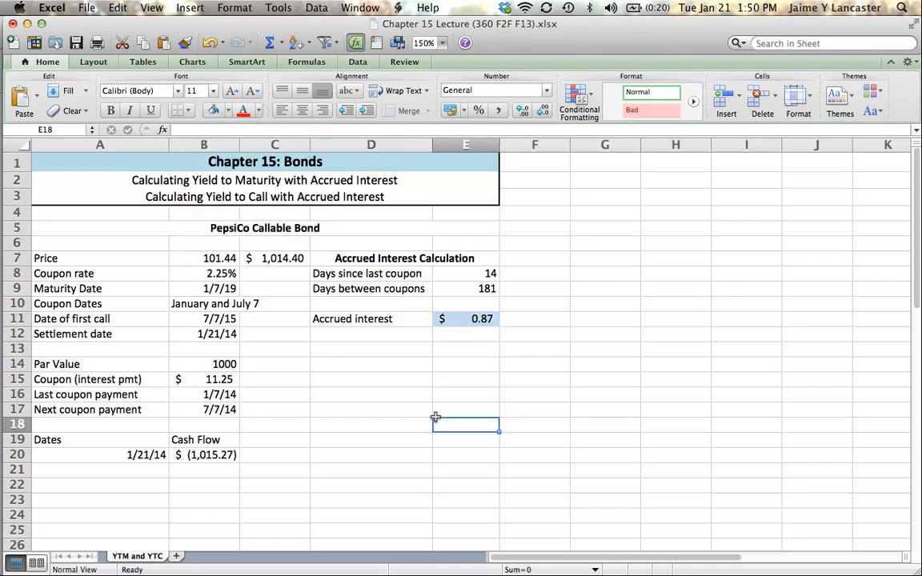
mouse_move(423, 371)
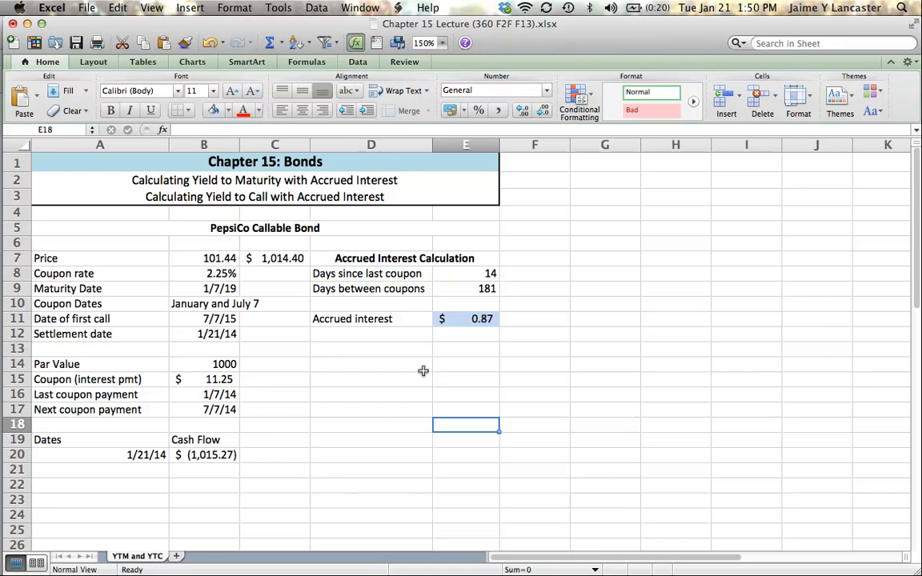
mouse_move(428, 366)
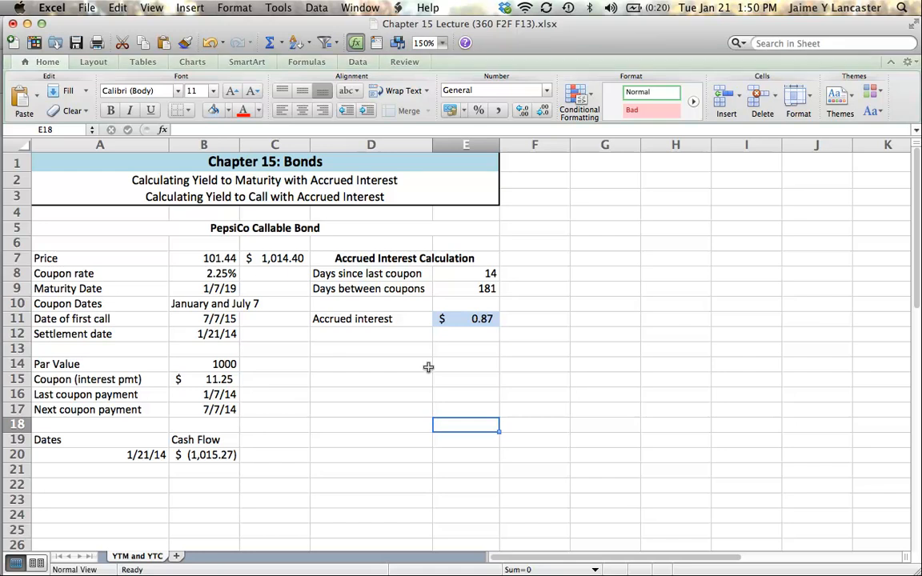
mouse_move(69, 440)
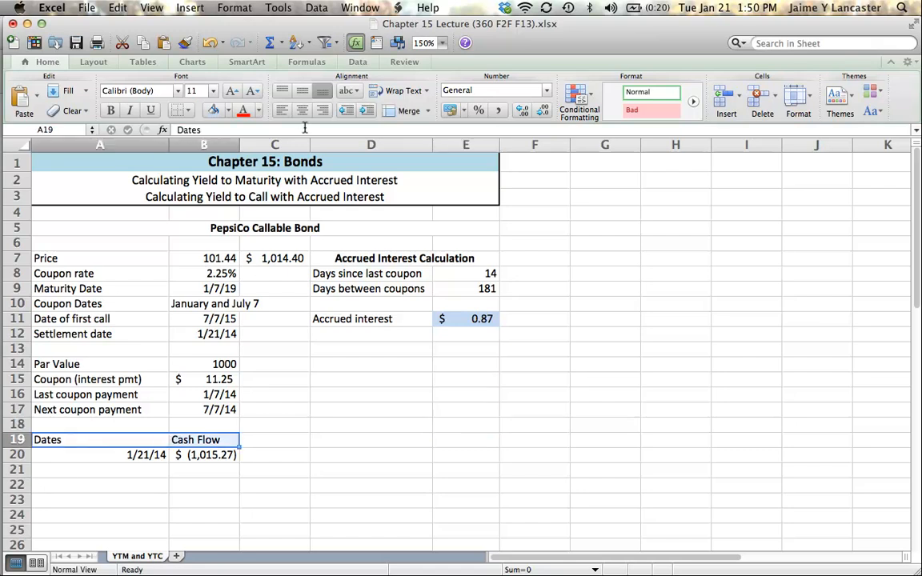
left_click(302, 110)
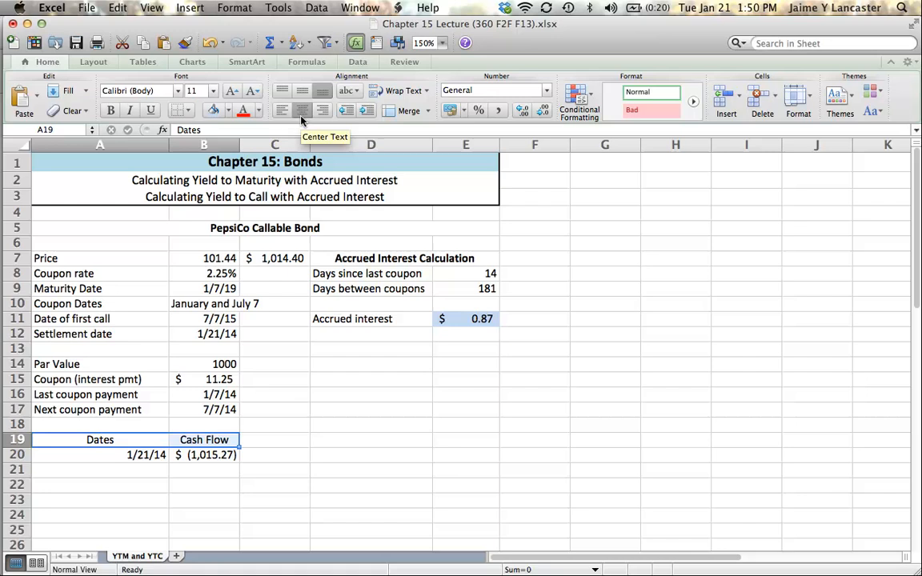